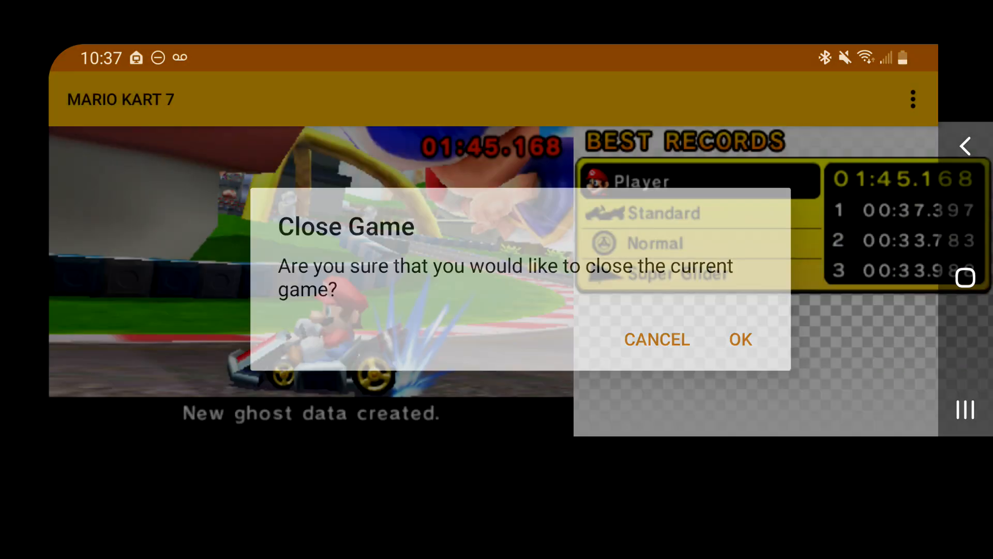
Confirm OK in the Close Game dialog to quit Mario Kart 7.
click(739, 339)
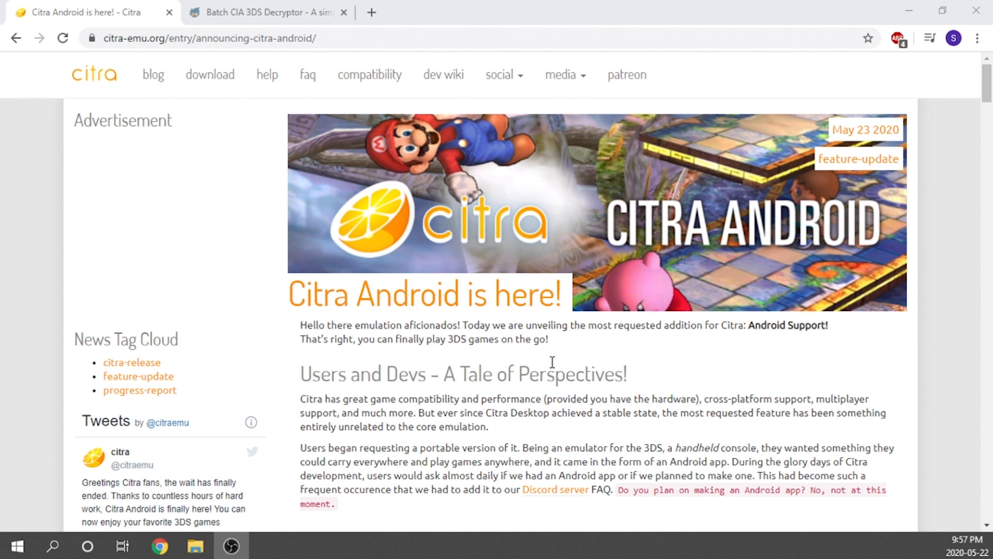
mouse_move(522, 320)
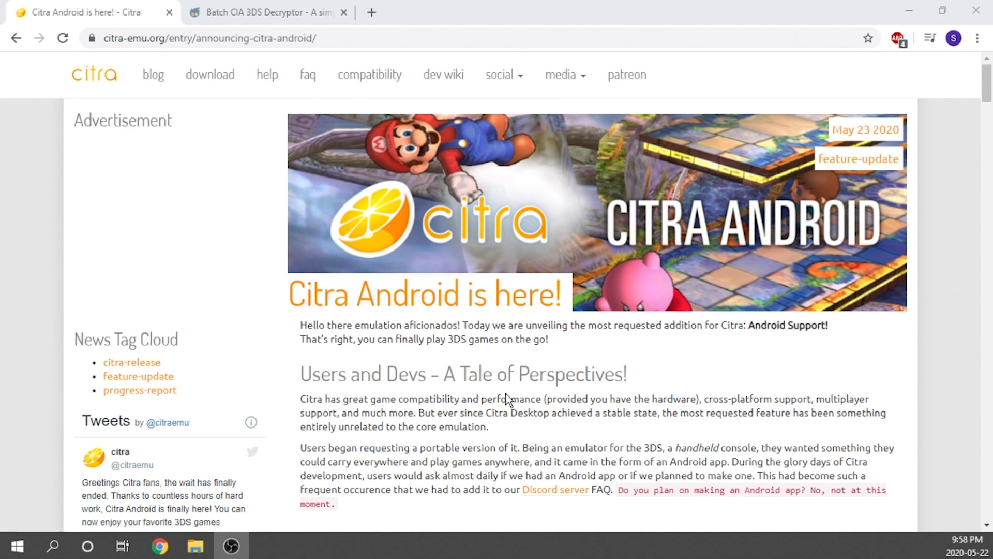
mouse_move(510, 425)
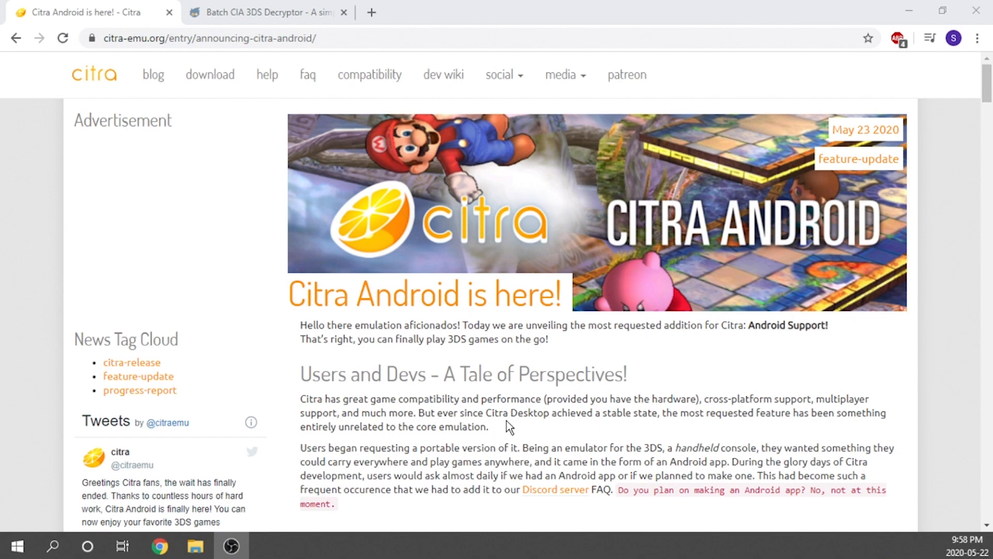
mouse_move(500, 438)
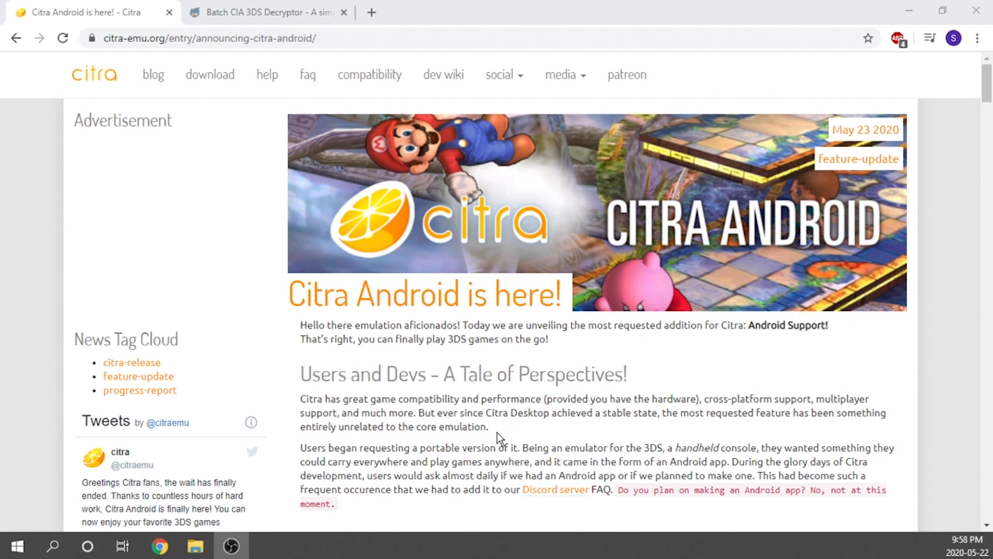
Read the 'Citra Android is here!' post down to the developer thanks, then open the compatibility list.
scroll(down, 3)
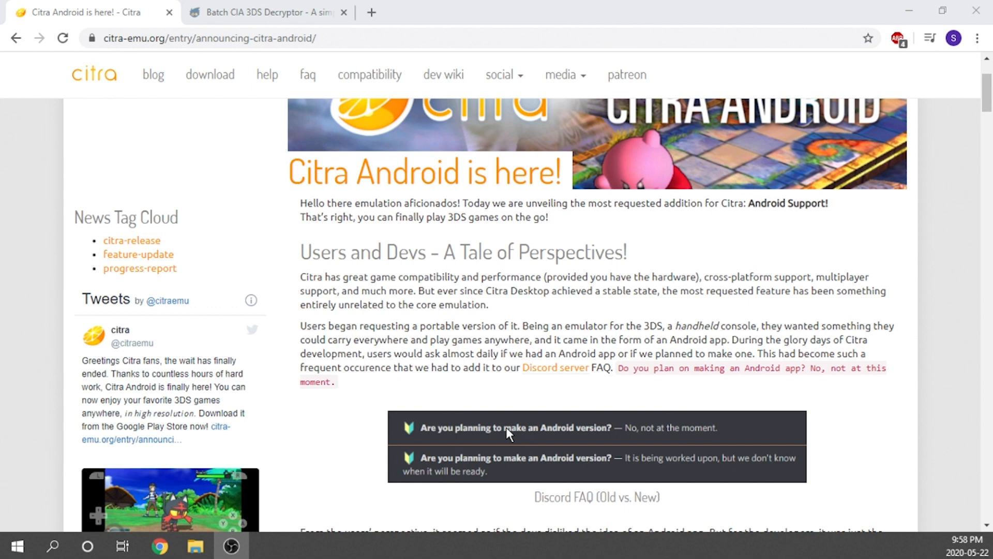
mouse_move(629, 415)
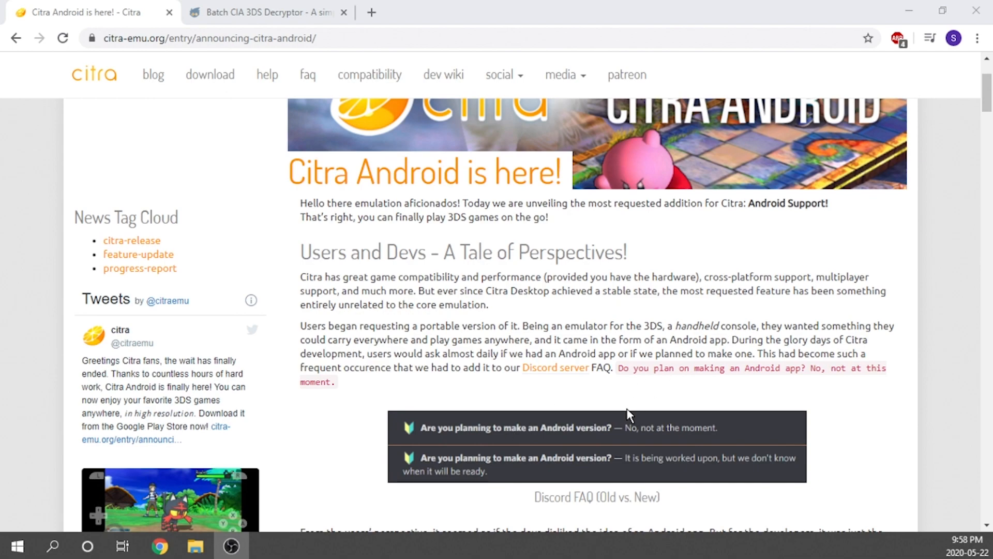
scroll(down, 3)
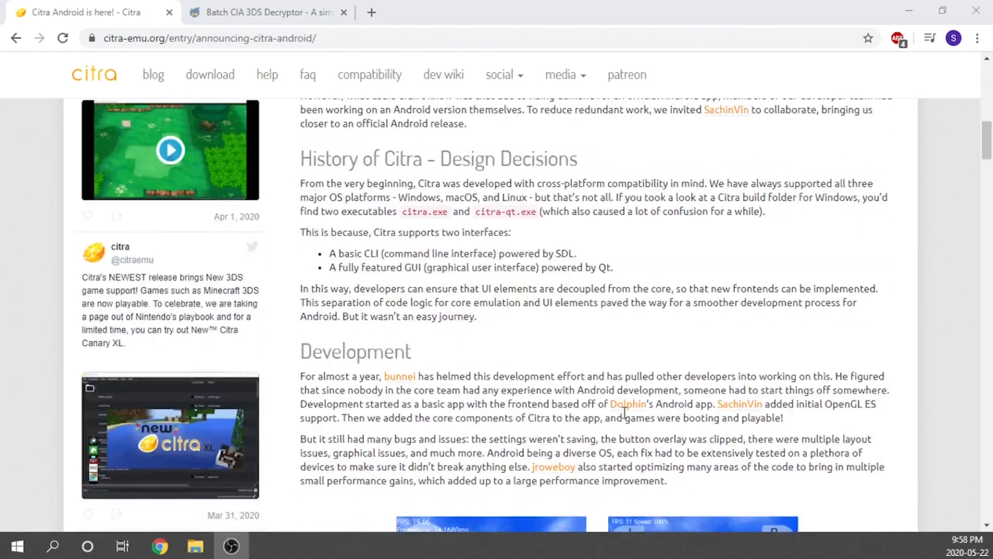
scroll(down, 3)
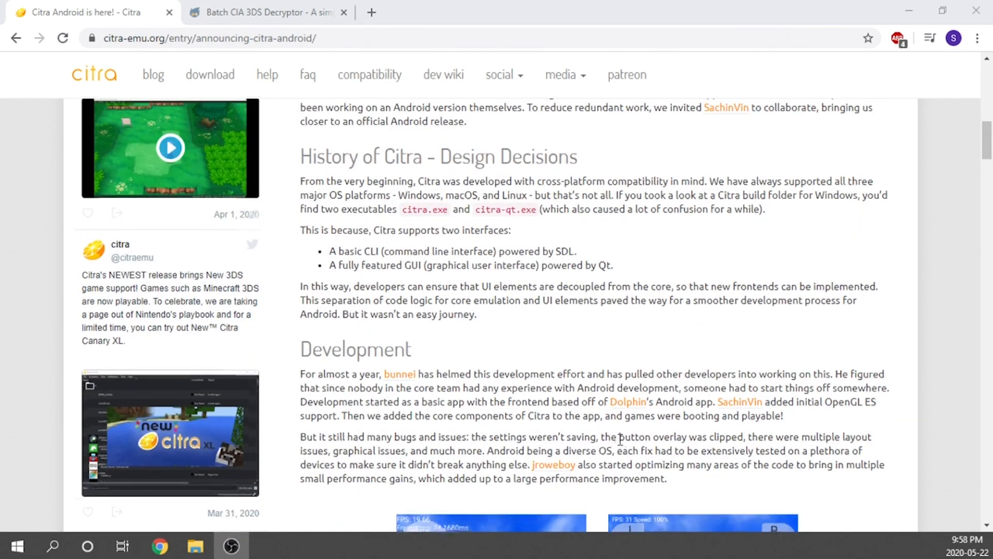
scroll(down, 3)
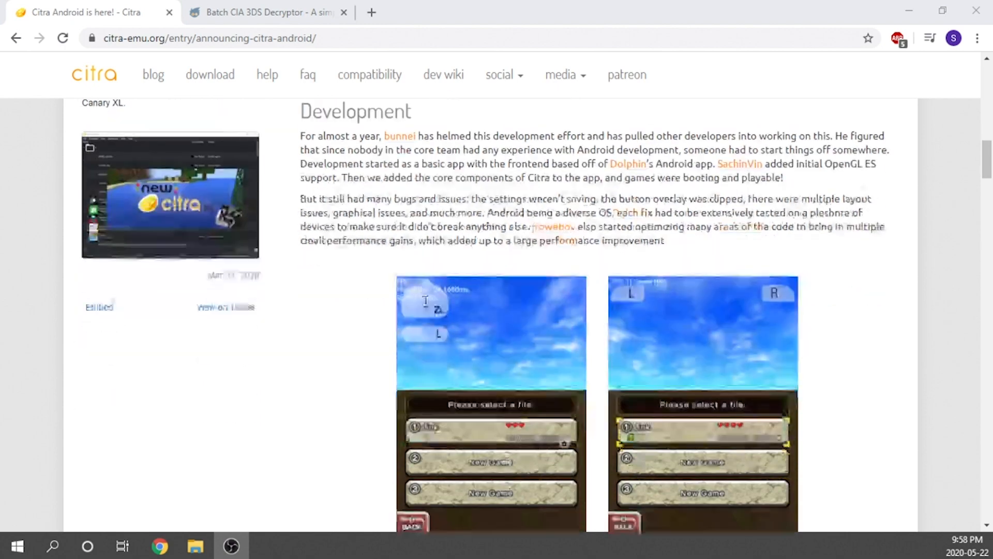
scroll(down, 3)
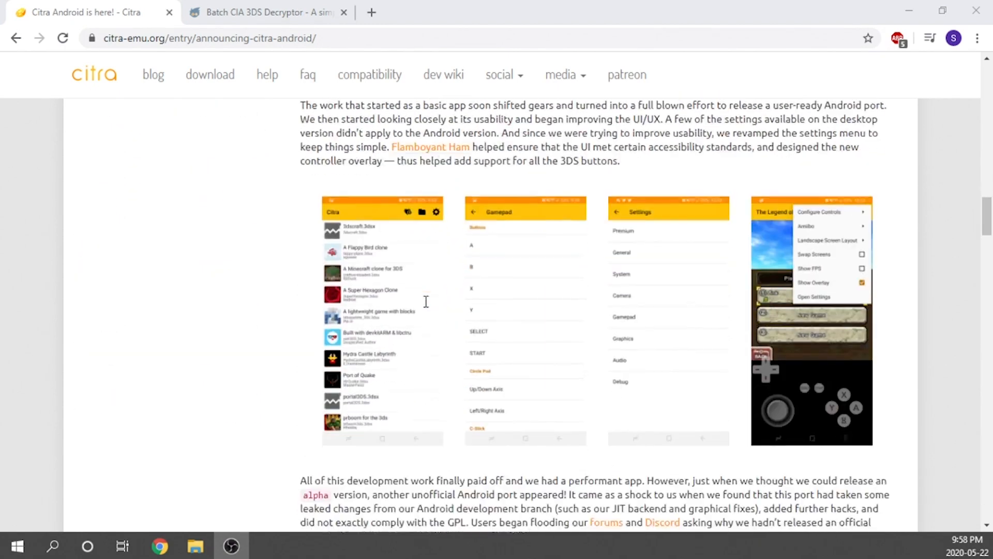
scroll(down, 3)
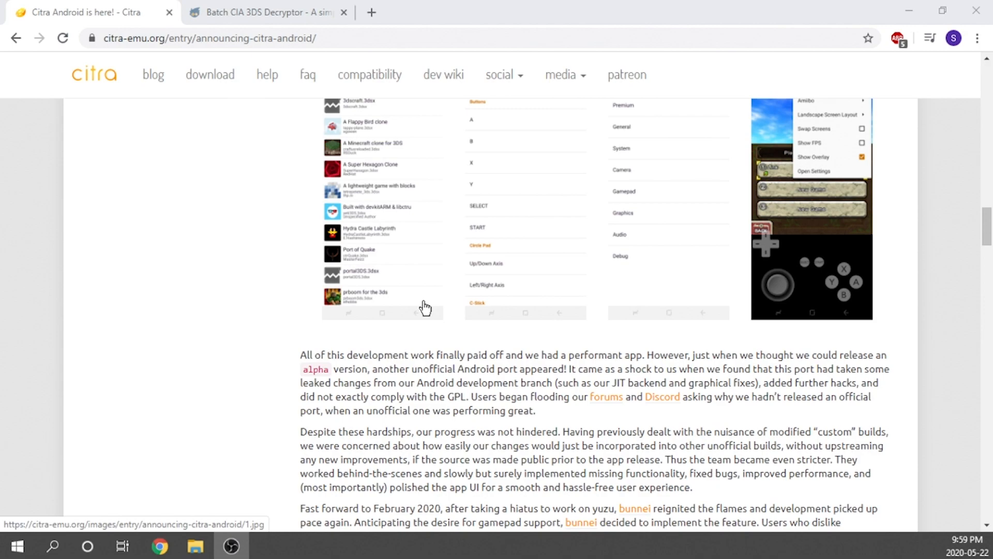
scroll(down, 3)
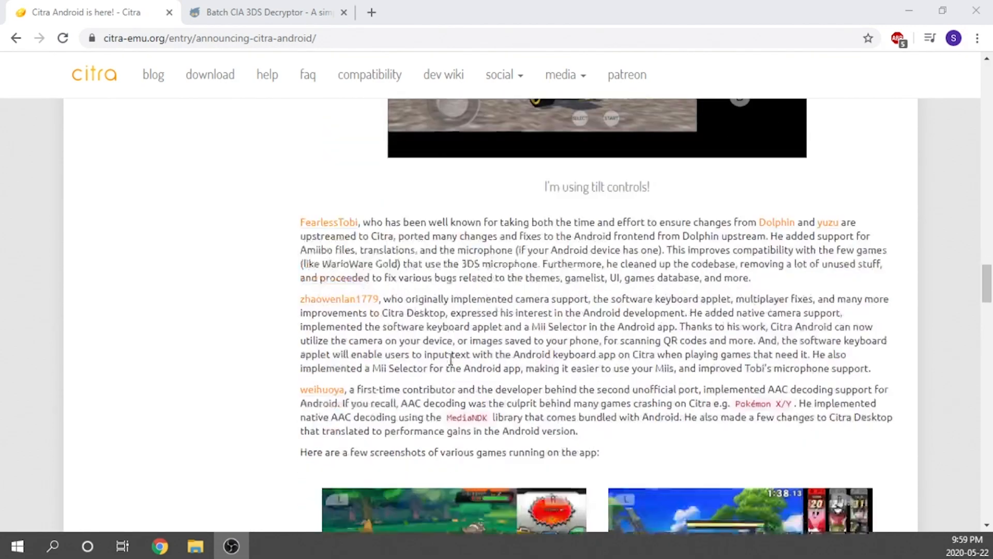
scroll(down, 3)
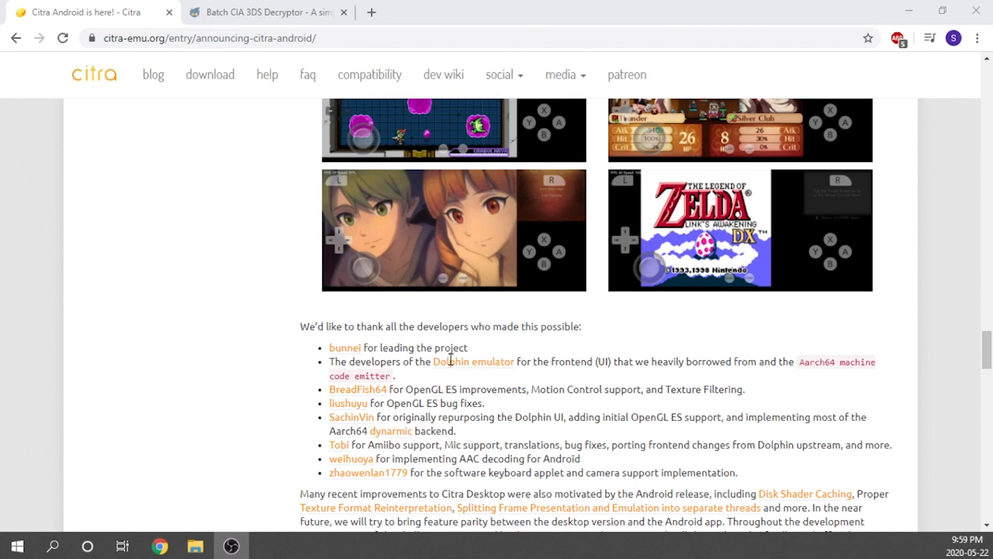
mouse_move(369, 74)
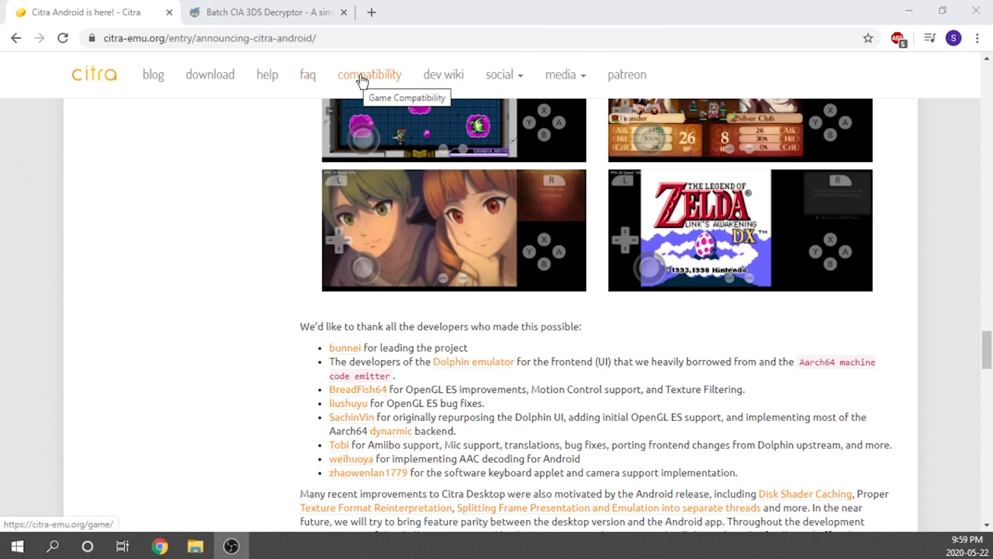
click(369, 74)
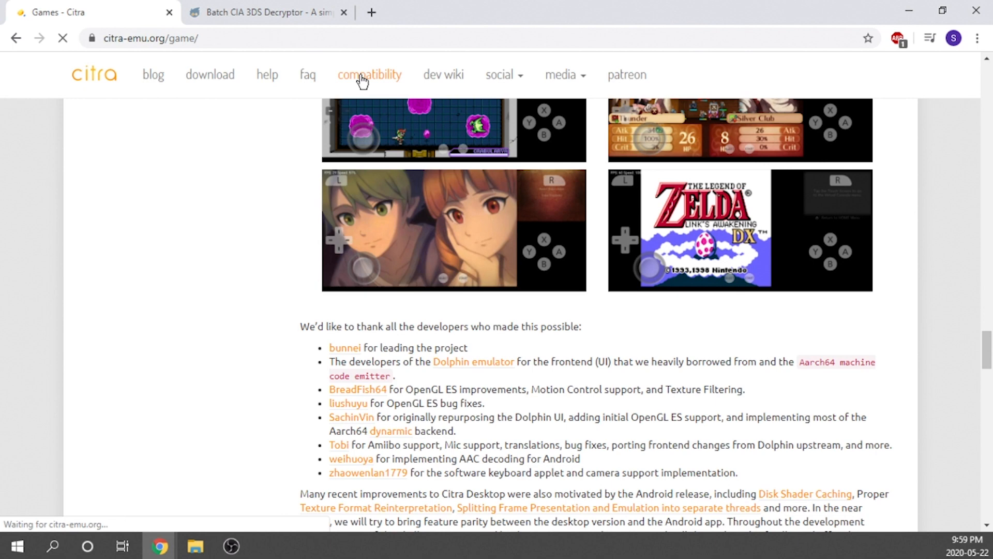
click(369, 75)
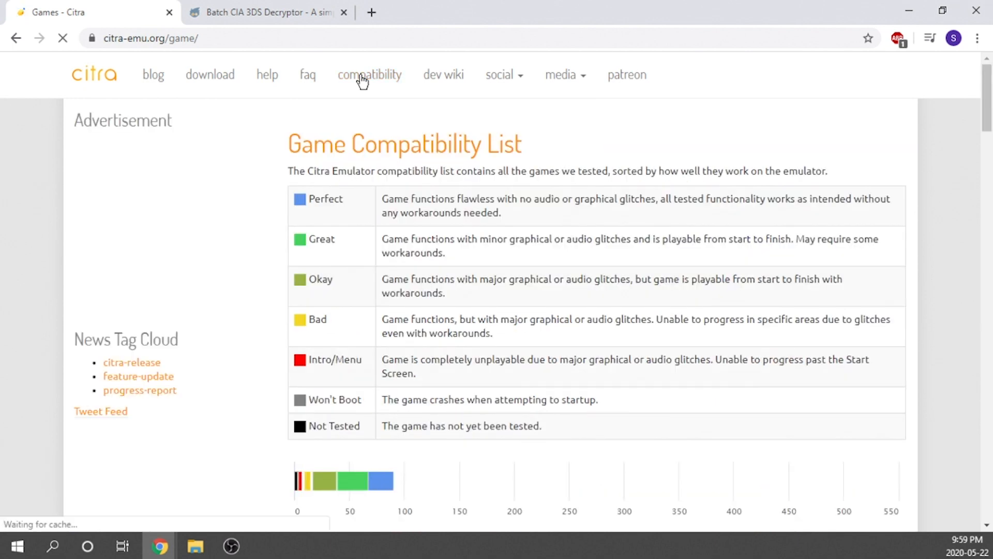
scroll(down, 3)
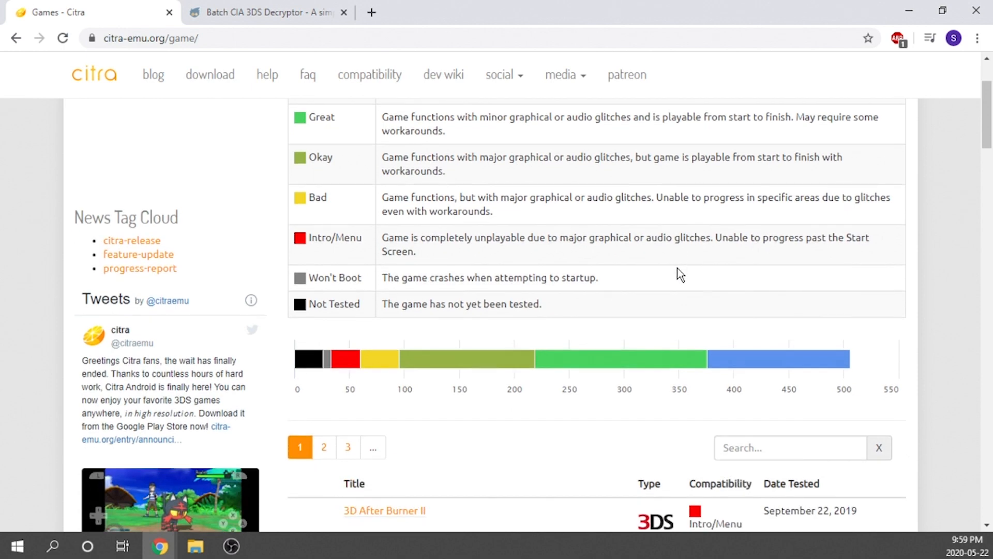
scroll(down, 3)
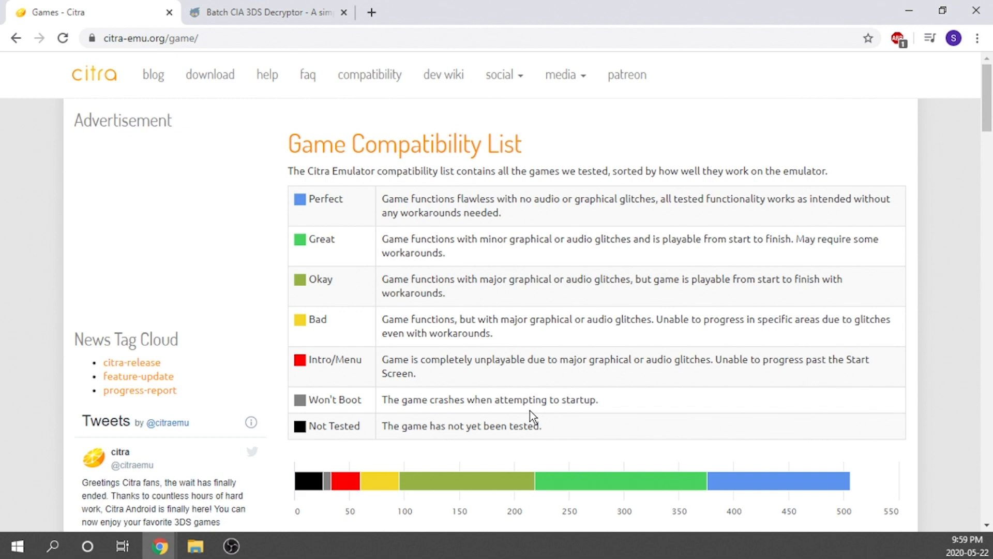
scroll(down, 3)
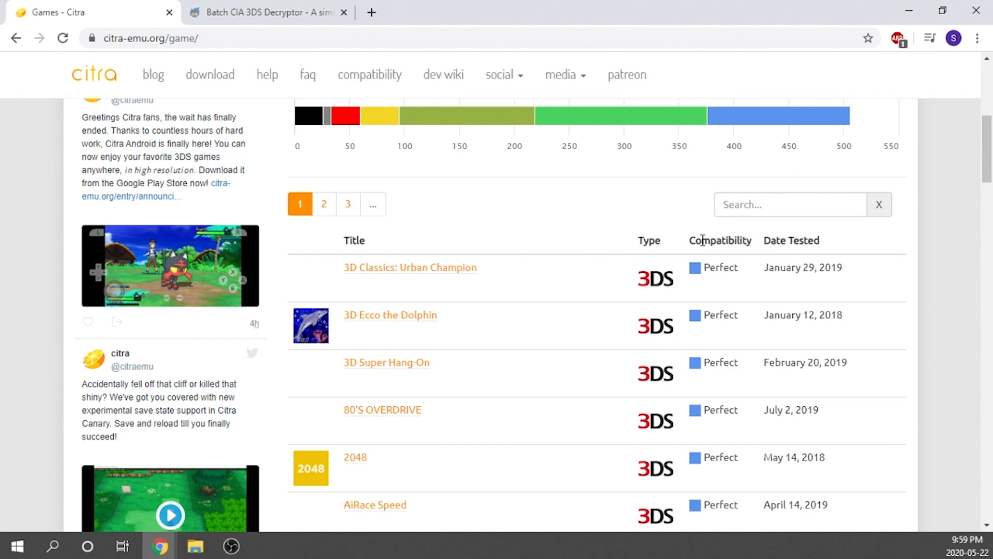
mouse_move(657, 282)
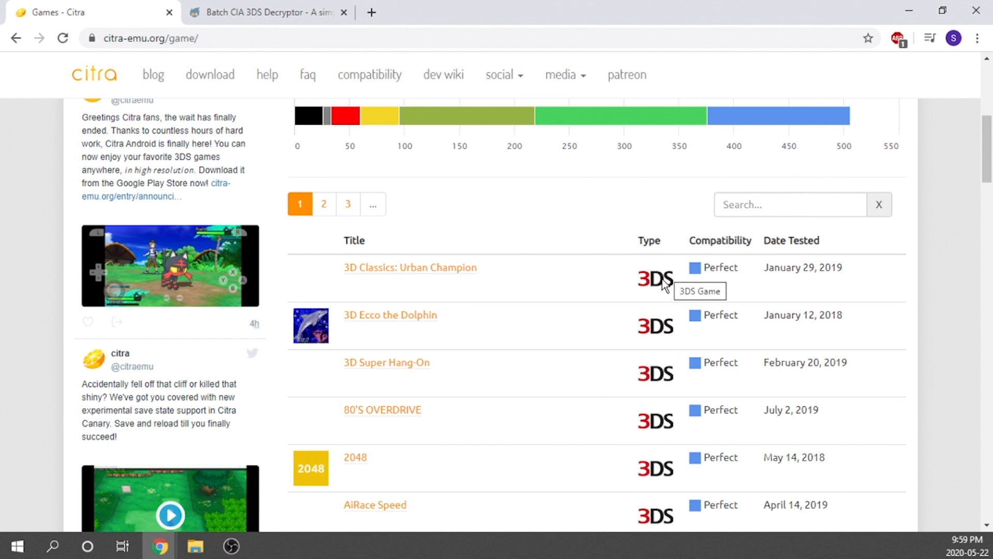
scroll(down, 3)
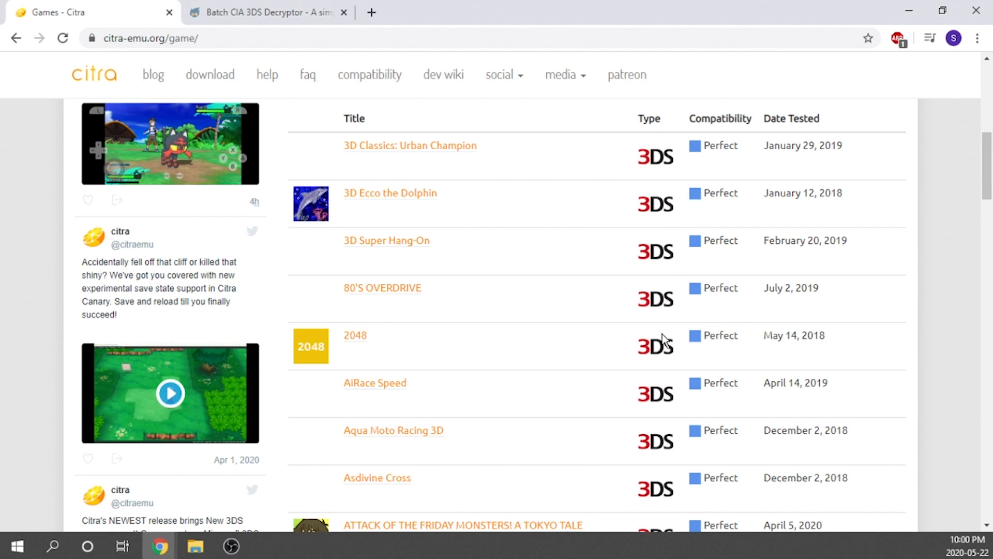
mouse_move(716, 361)
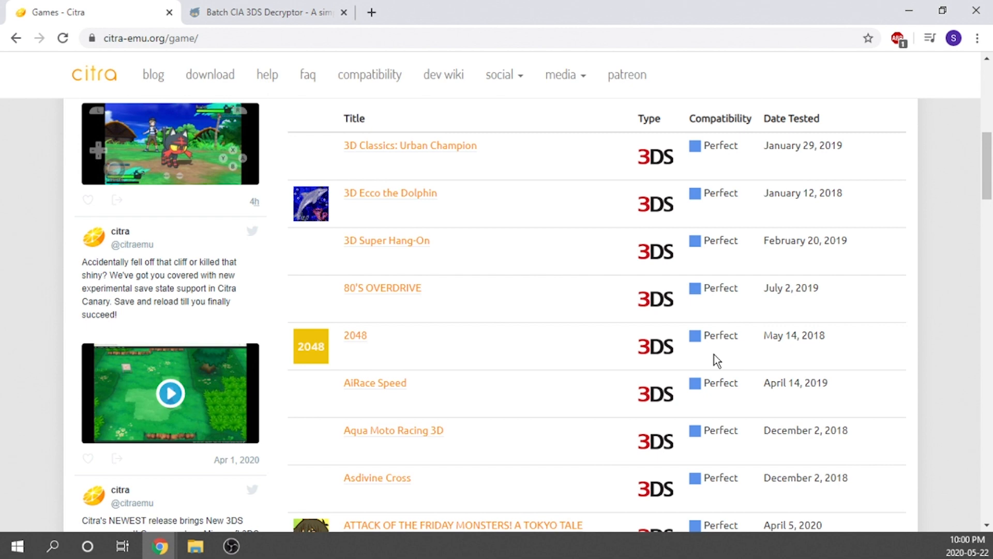
scroll(down, 3)
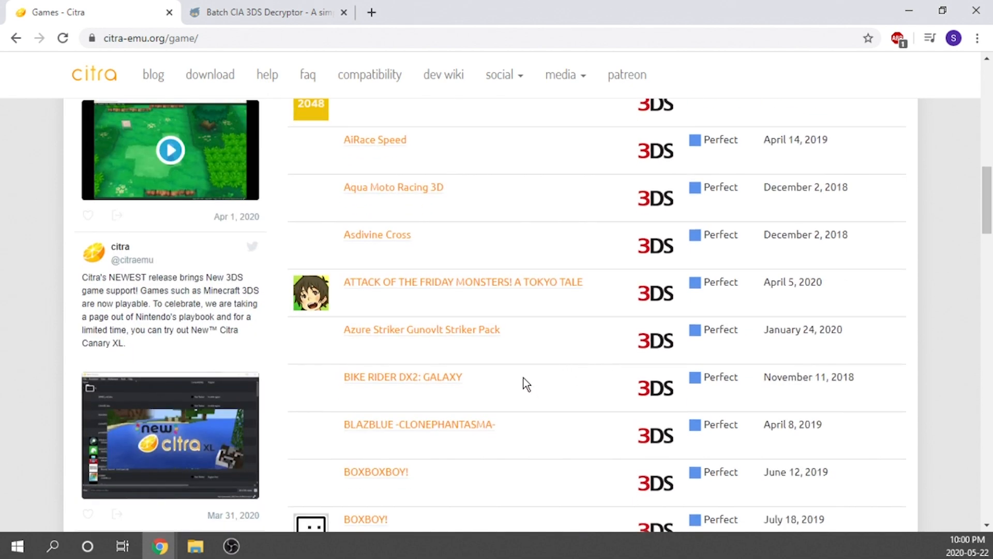
mouse_move(517, 392)
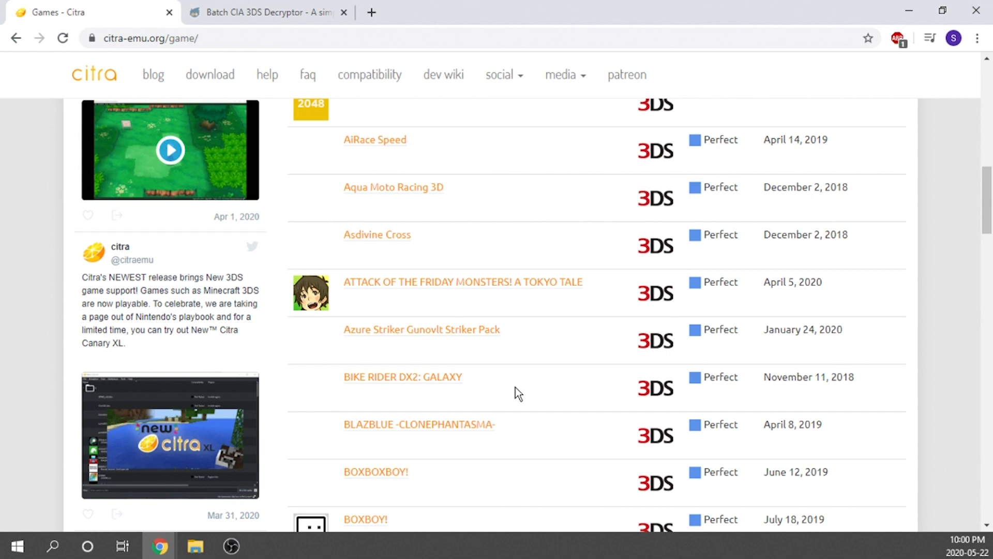
mouse_move(443, 375)
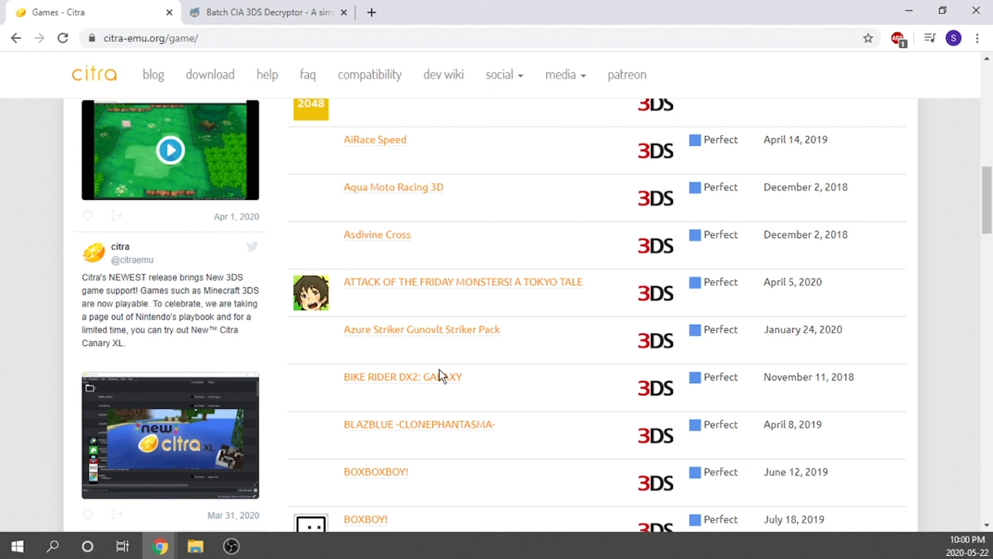
mouse_move(572, 454)
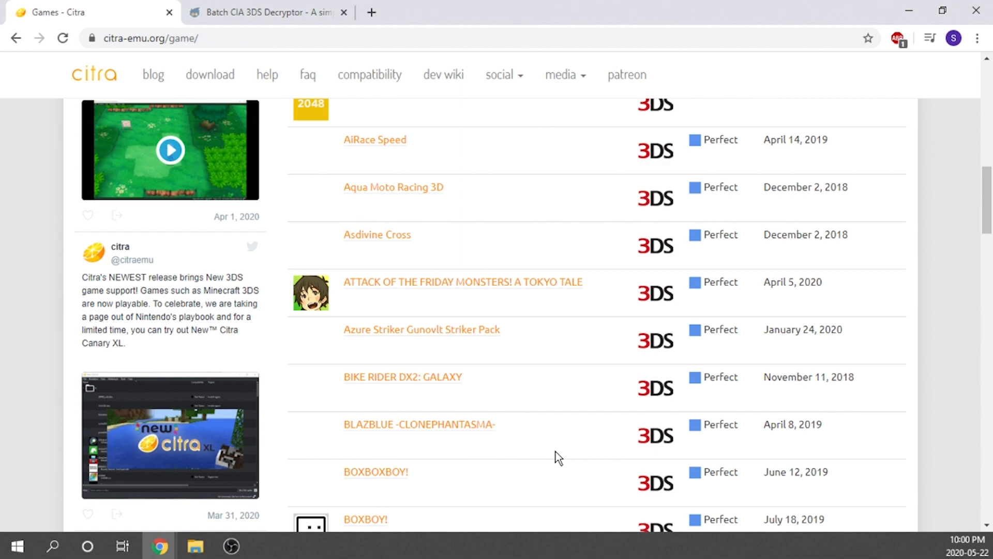
mouse_move(524, 492)
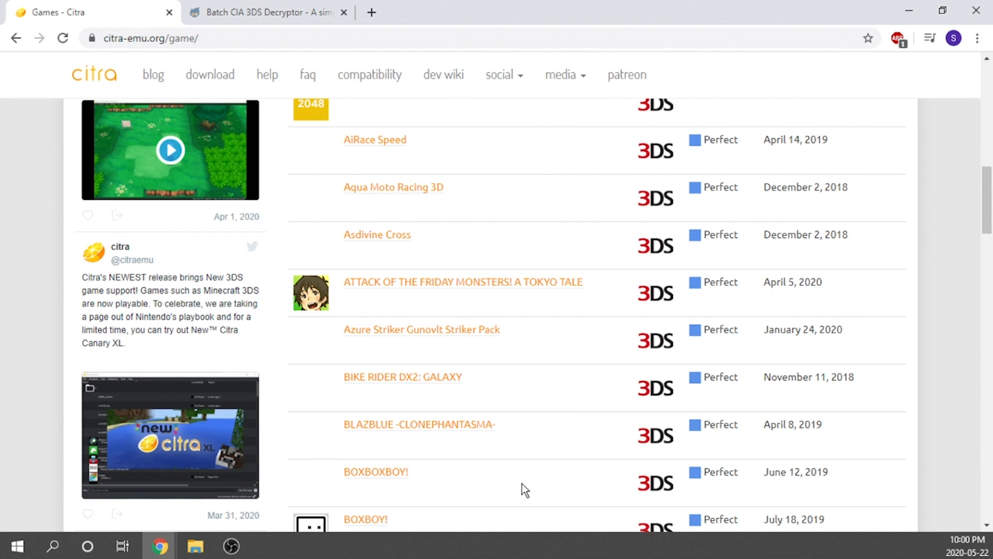
scroll(down, 3)
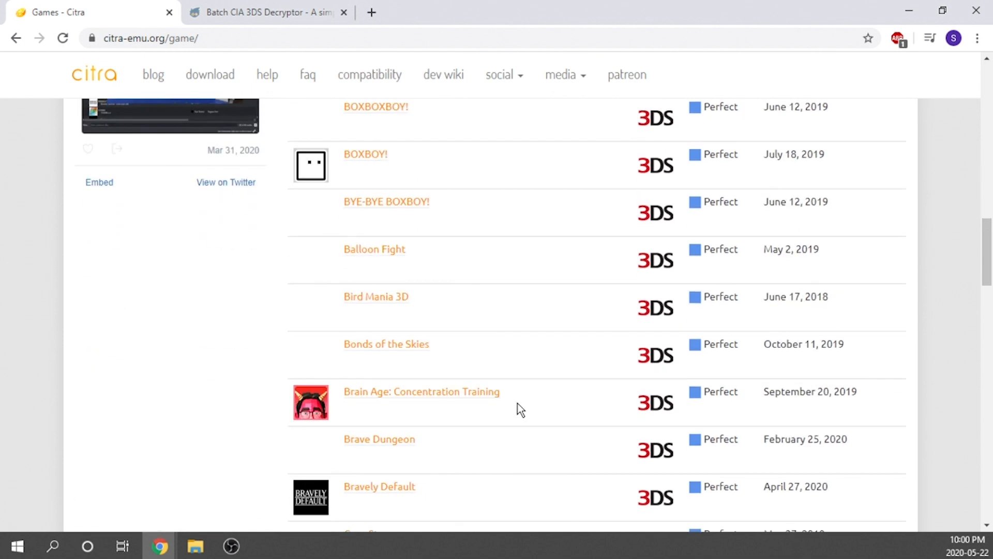
scroll(down, 3)
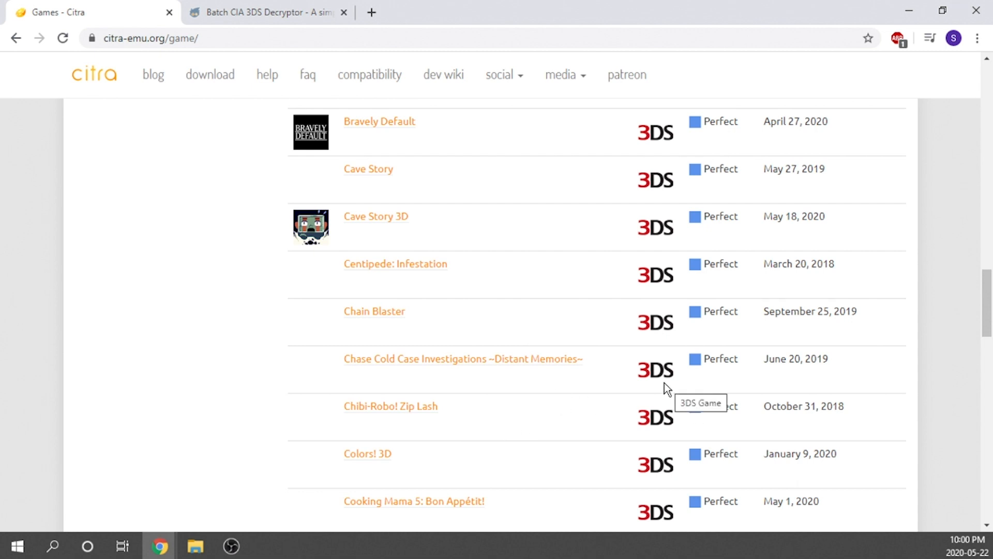
mouse_move(619, 285)
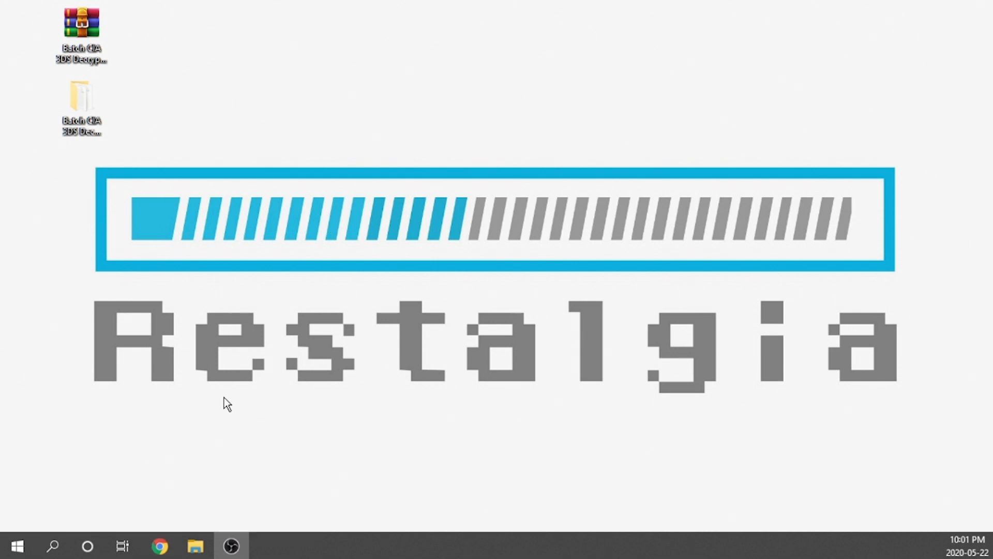
Restore Chrome from the taskbar to the Batch CIA 3DS Decryptor GBAtemp thread.
click(159, 545)
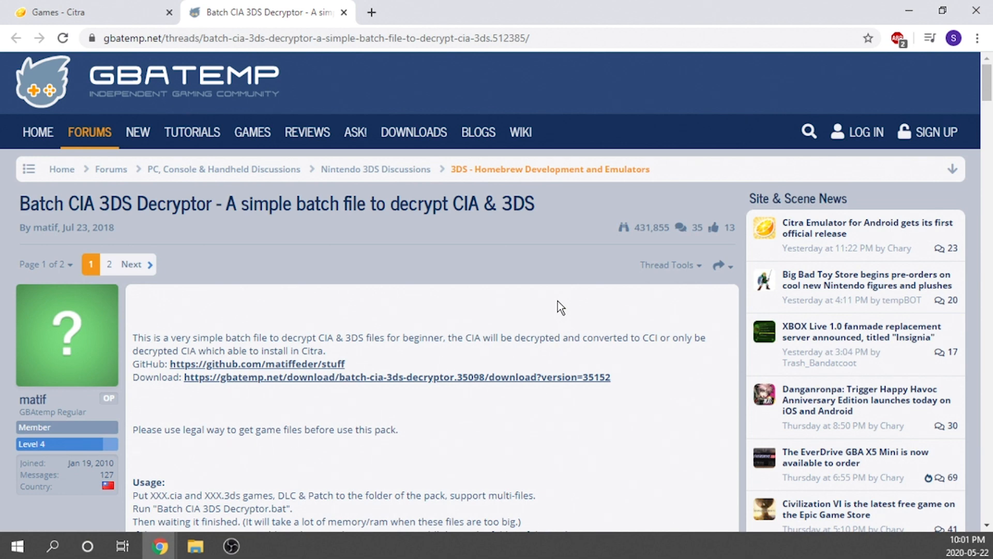
mouse_move(294, 370)
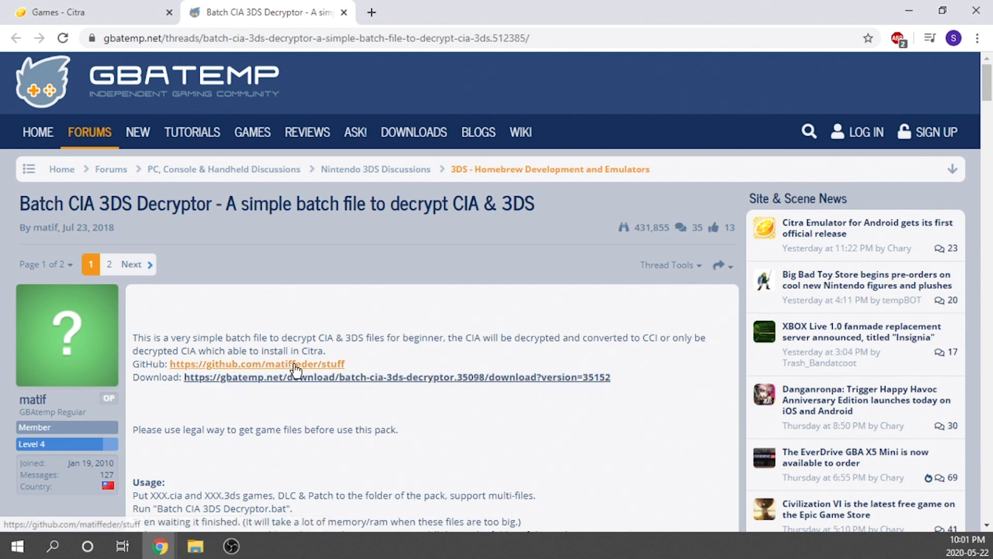
mouse_move(280, 383)
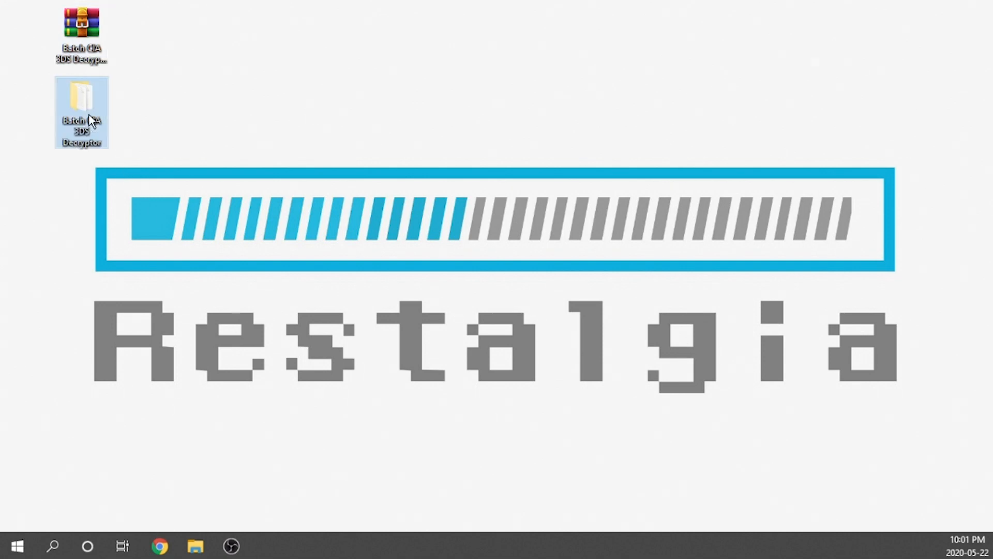
Open the desktop Batch CIA 3DS Decryptor folder beside the Nintendo 3DS ROMs window.
double_click(81, 113)
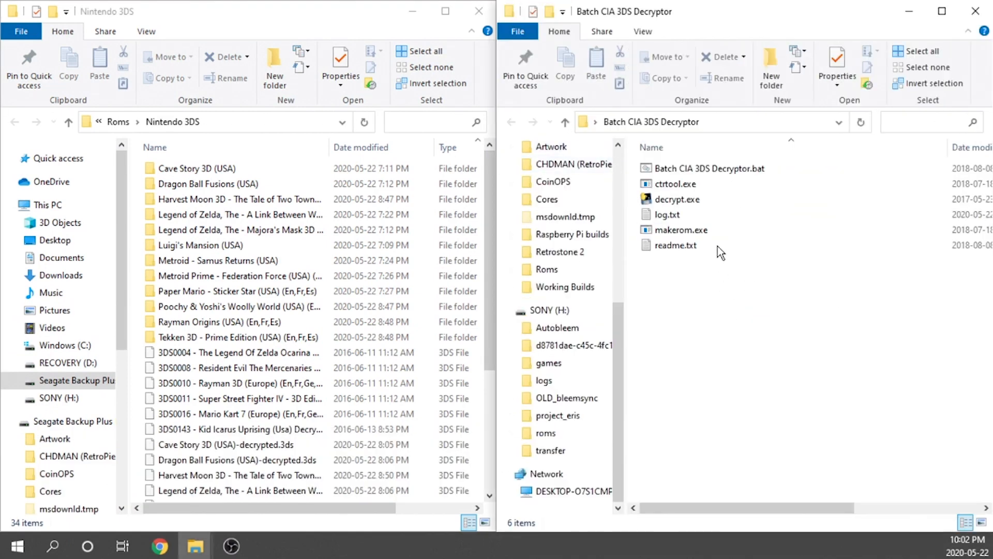
Select the game folders and get Cave Story 3D (USA).3ds into the decryptor folder.
click(543, 380)
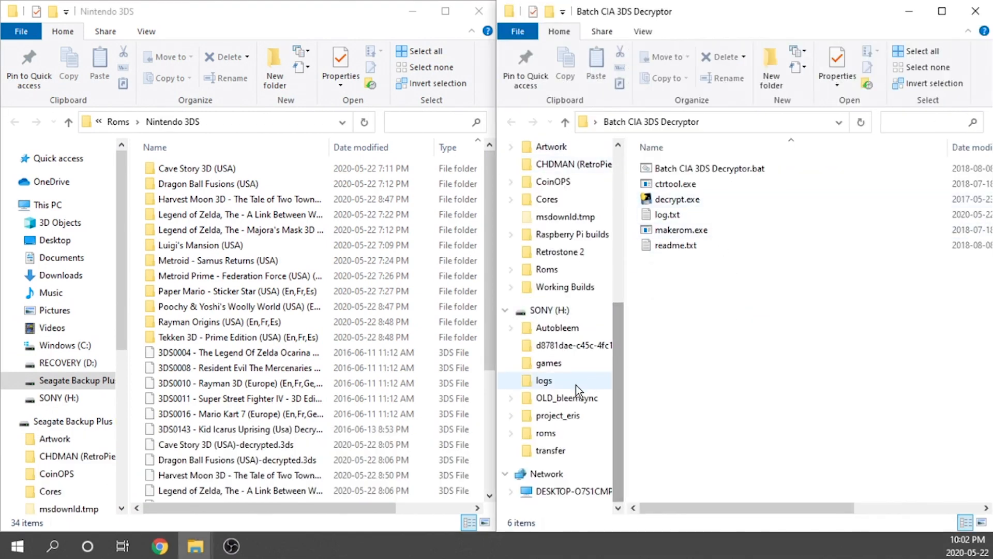
click(235, 214)
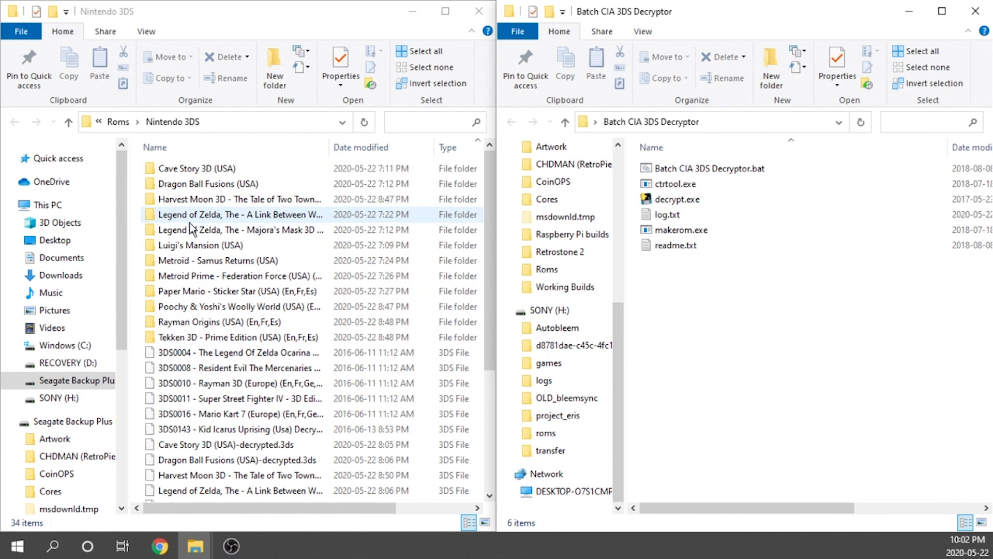
click(231, 276)
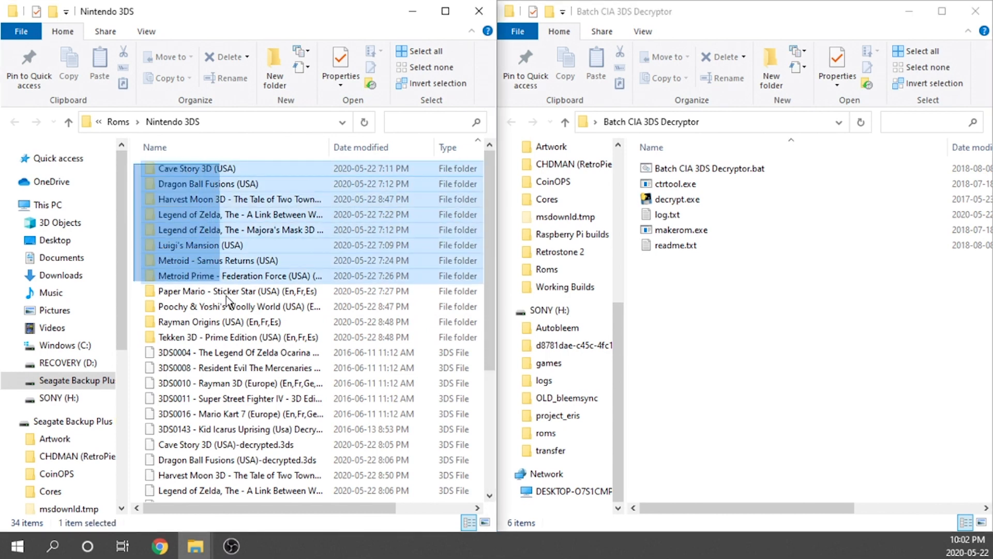
click(222, 337)
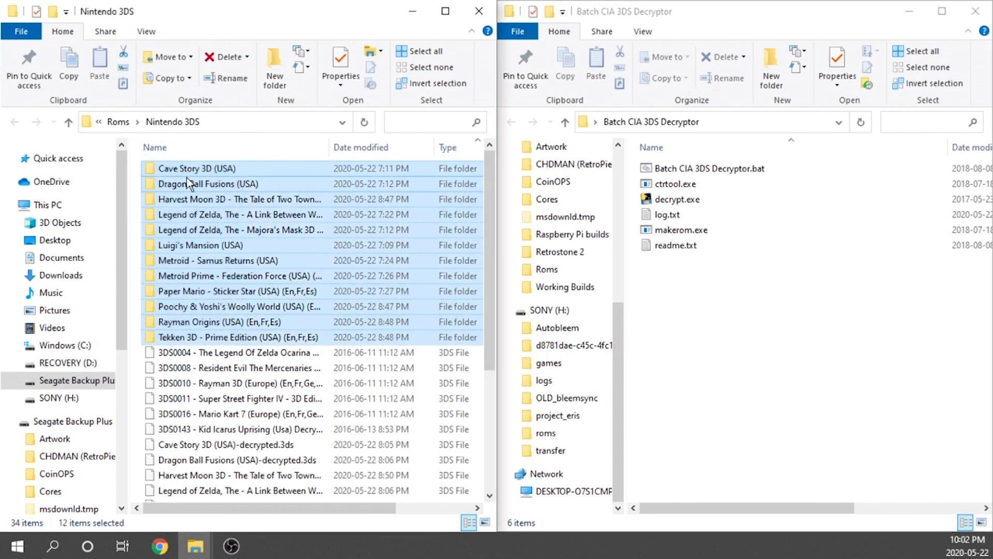
double_click(200, 167)
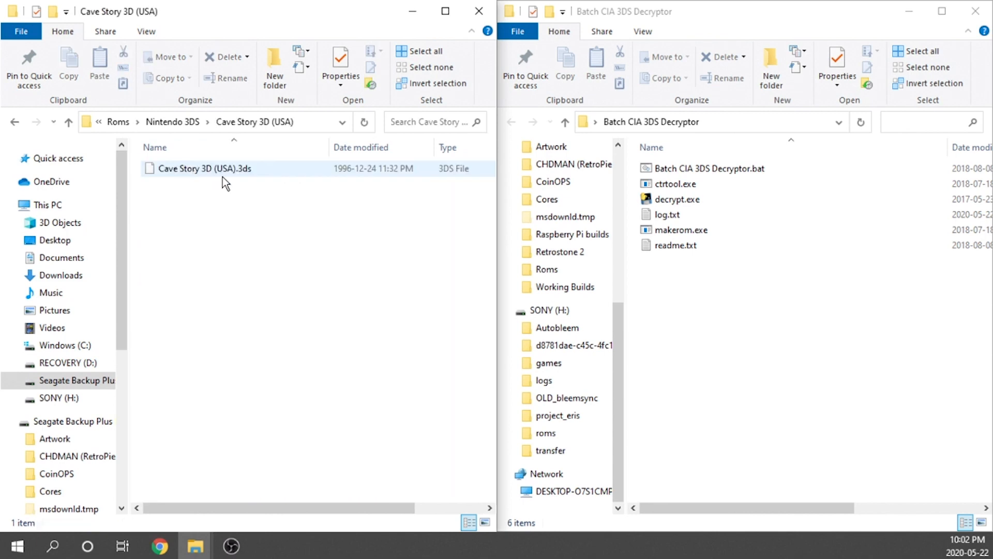
click(203, 168)
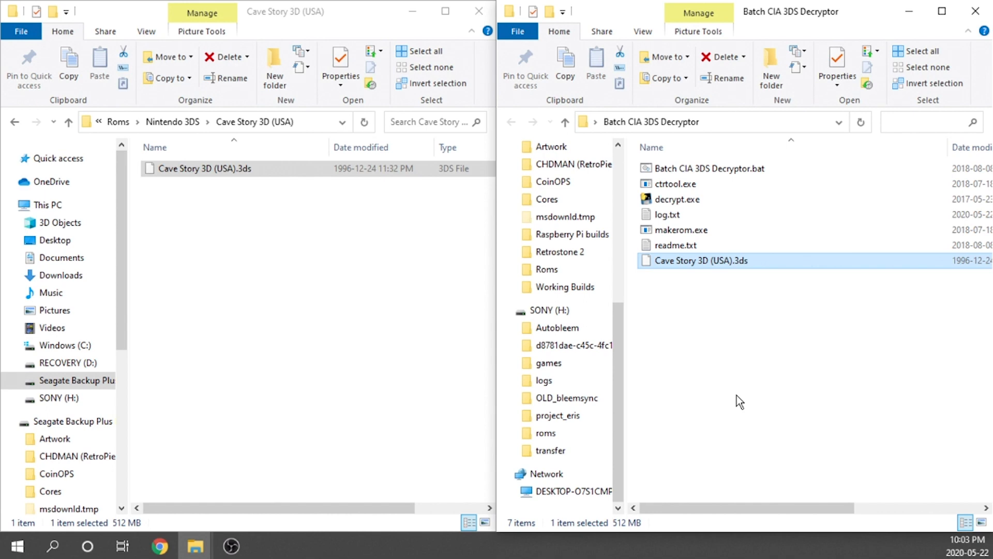
mouse_move(744, 342)
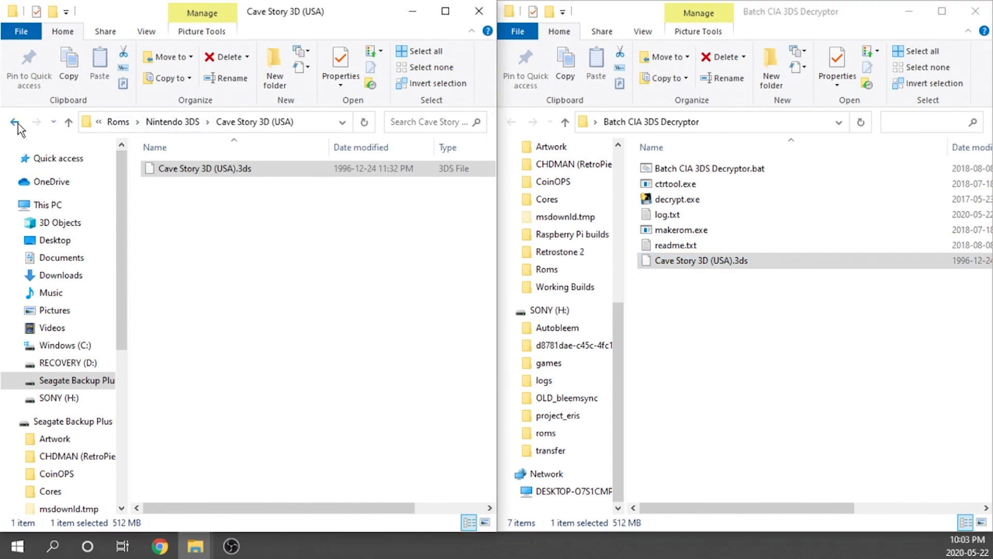
Add the Dragon Ball Fusions (USA) file and select the decryptor batch script.
click(14, 122)
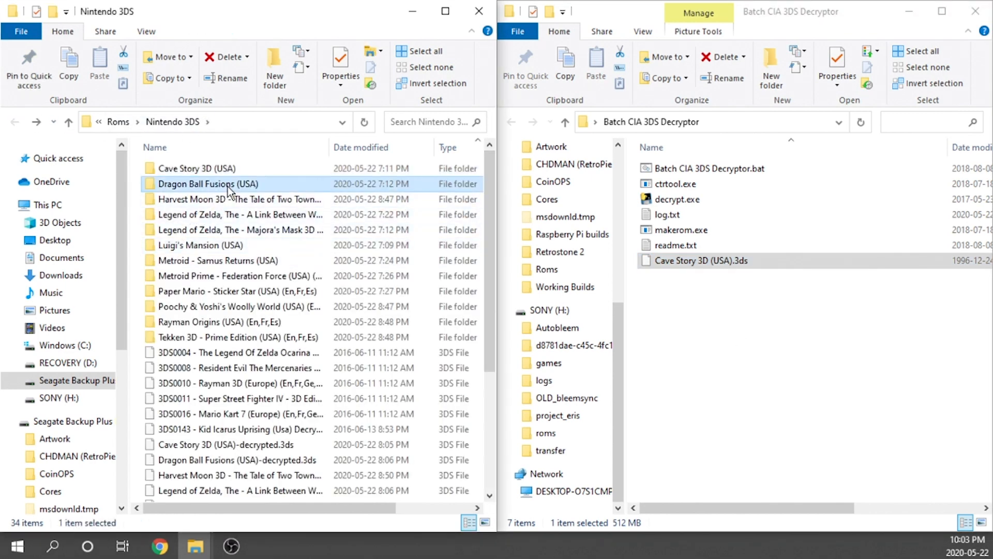
double_click(207, 183)
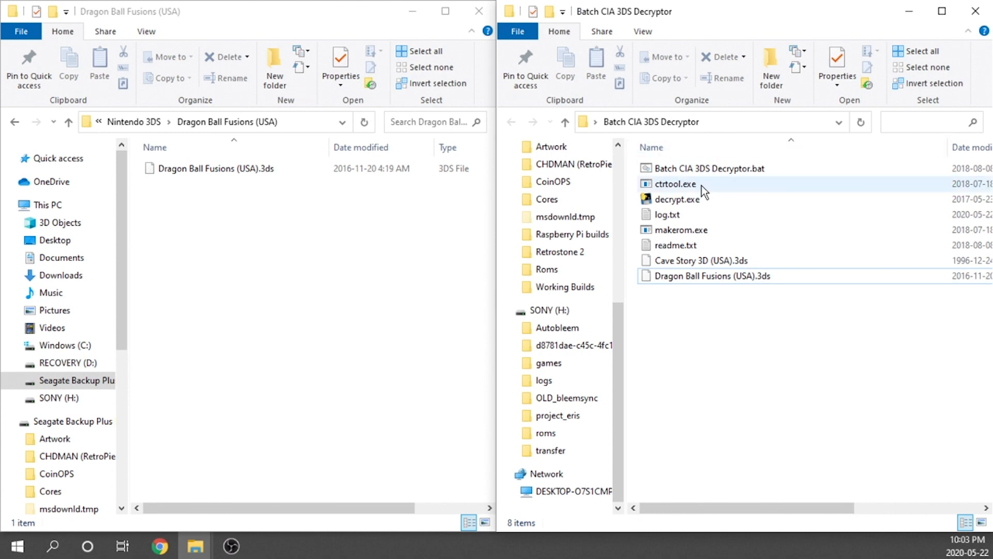
click(709, 167)
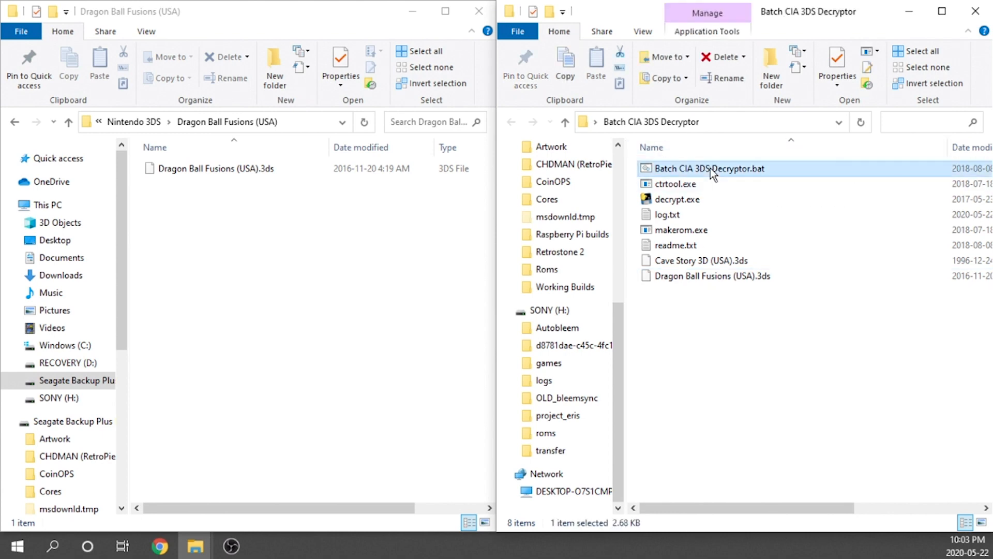
Run Batch CIA 3DS Decryptor.bat until 'Finished', then exit the console with Enter.
double_click(708, 167)
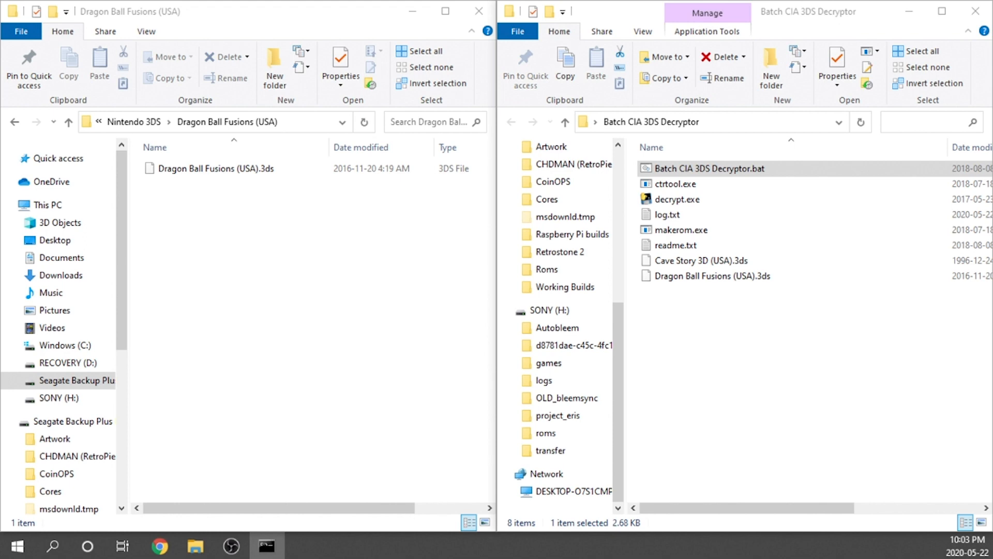
double_click(710, 167)
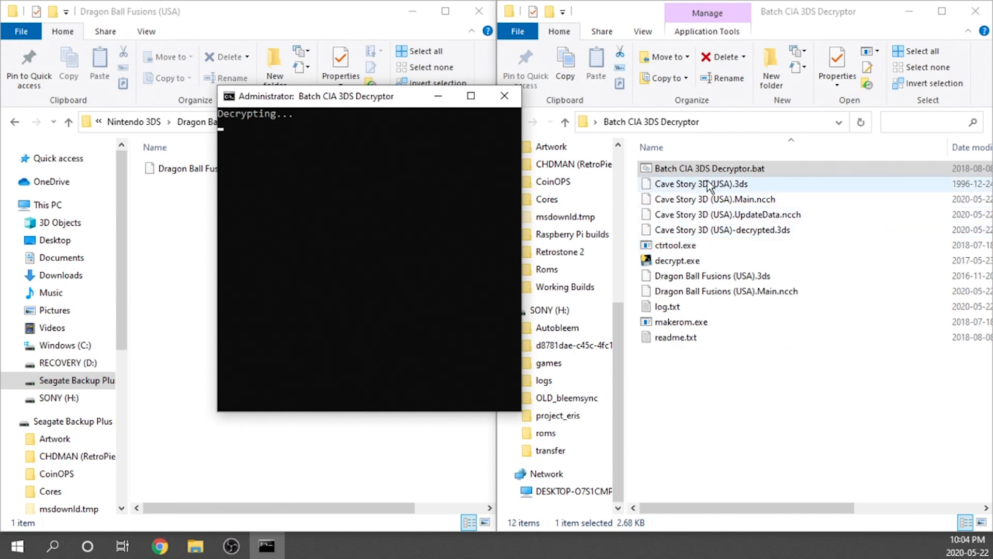
click(720, 230)
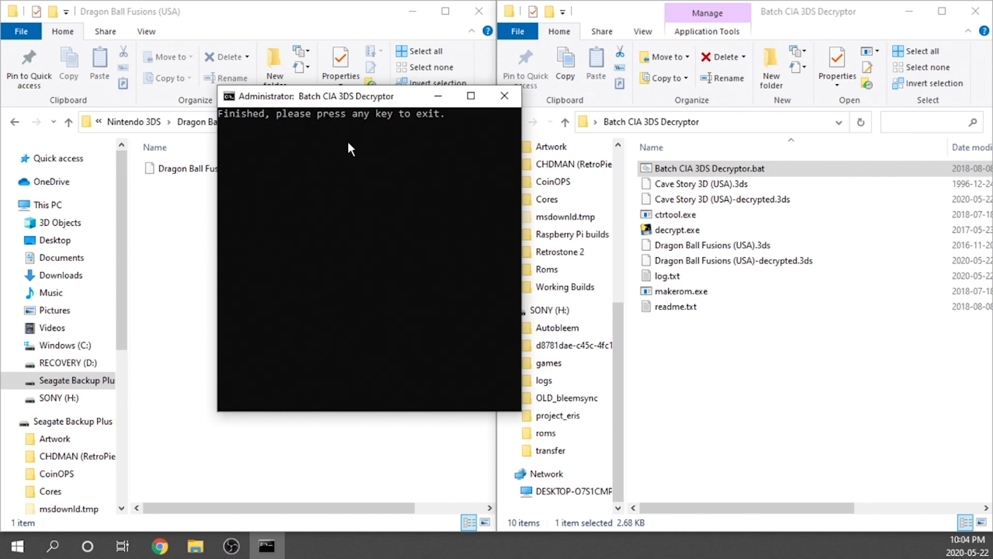
key(enter)
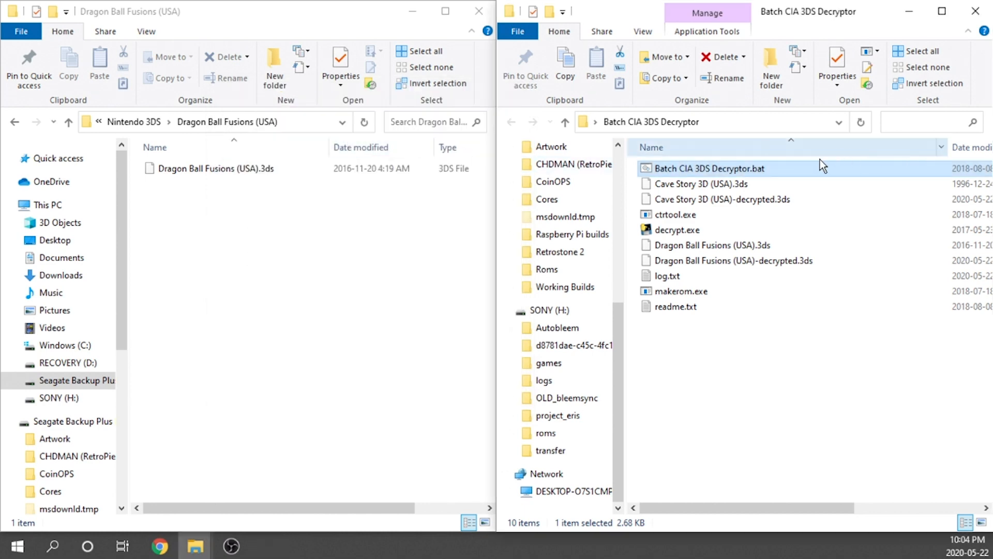
click(700, 184)
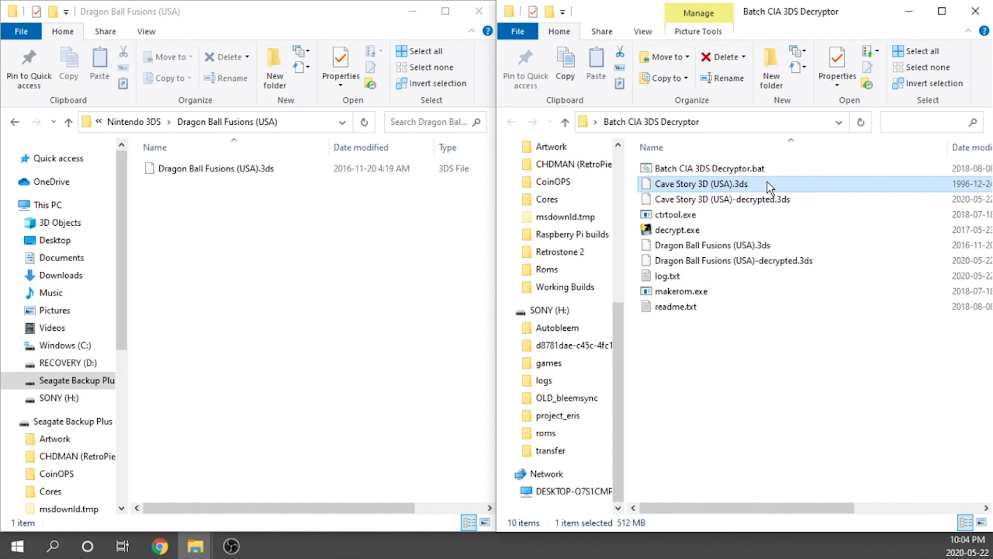
click(719, 198)
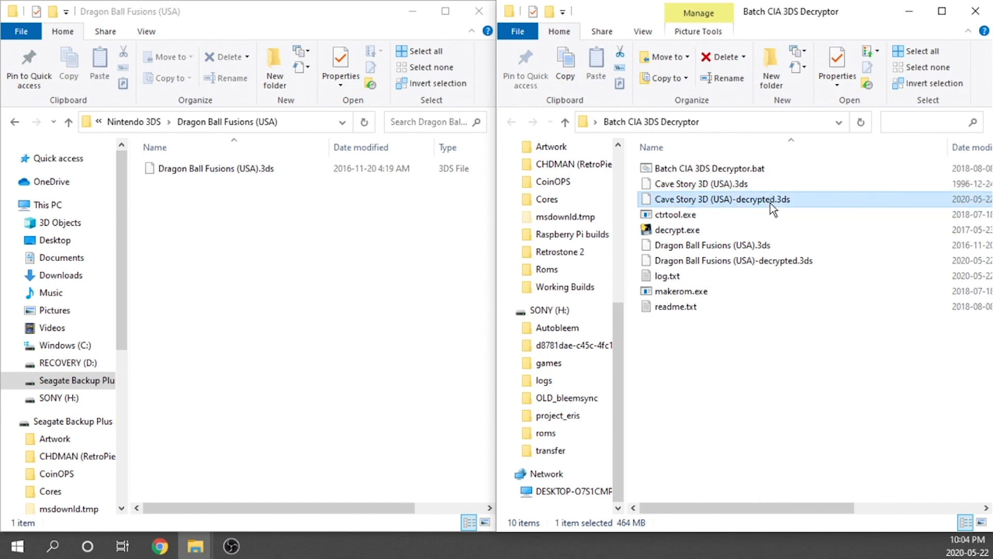
mouse_move(771, 207)
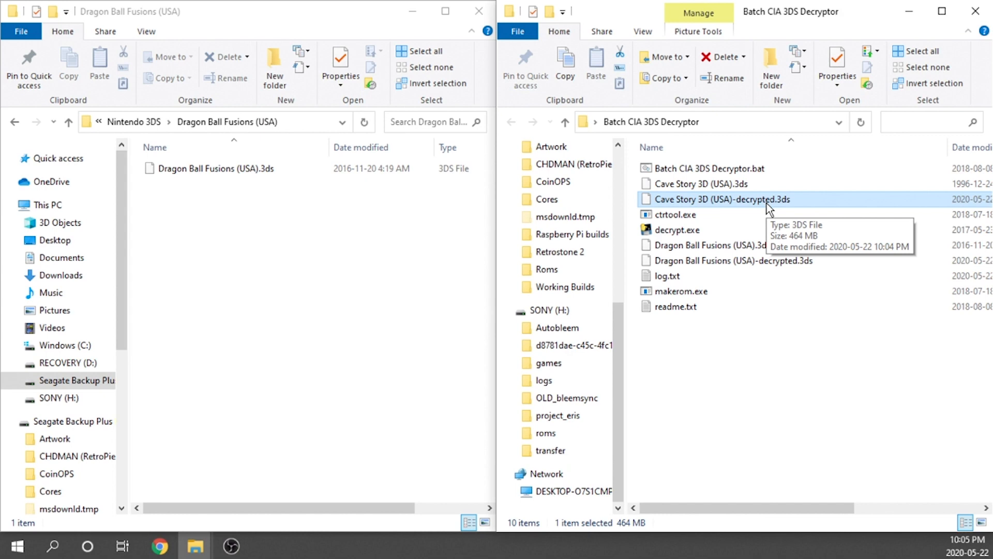
click(776, 349)
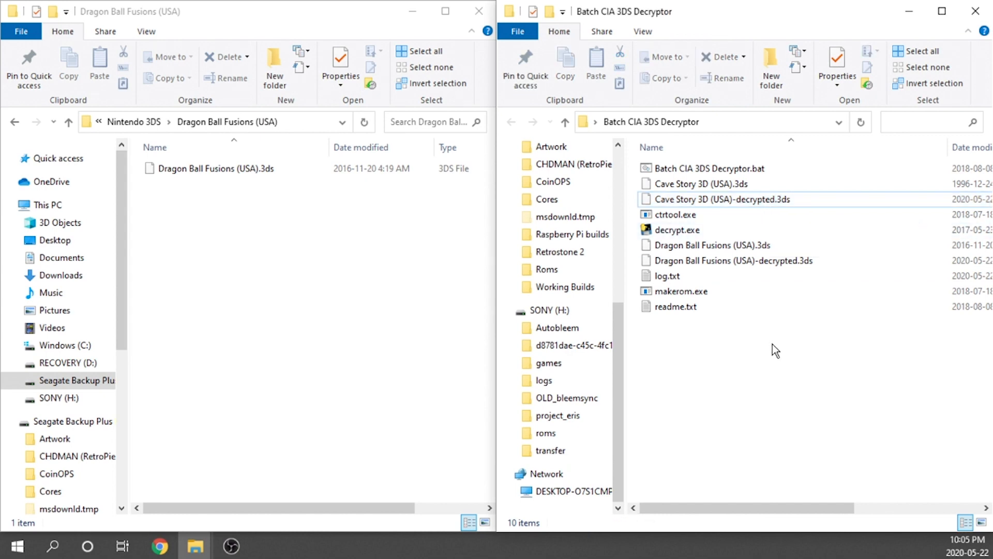
mouse_move(733, 328)
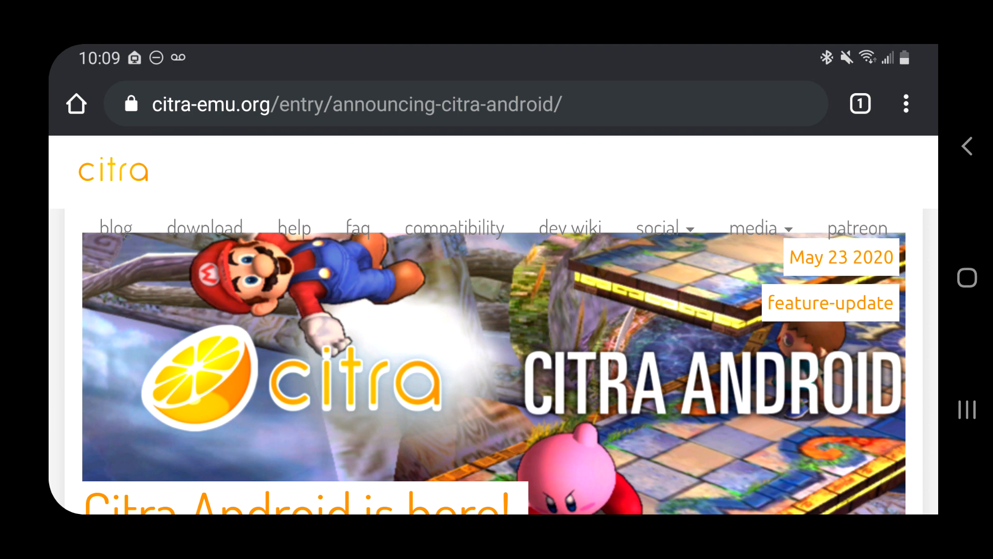
Scroll the announcement to the 'Get it on Google Play' badge and show recent apps.
scroll(down, 3)
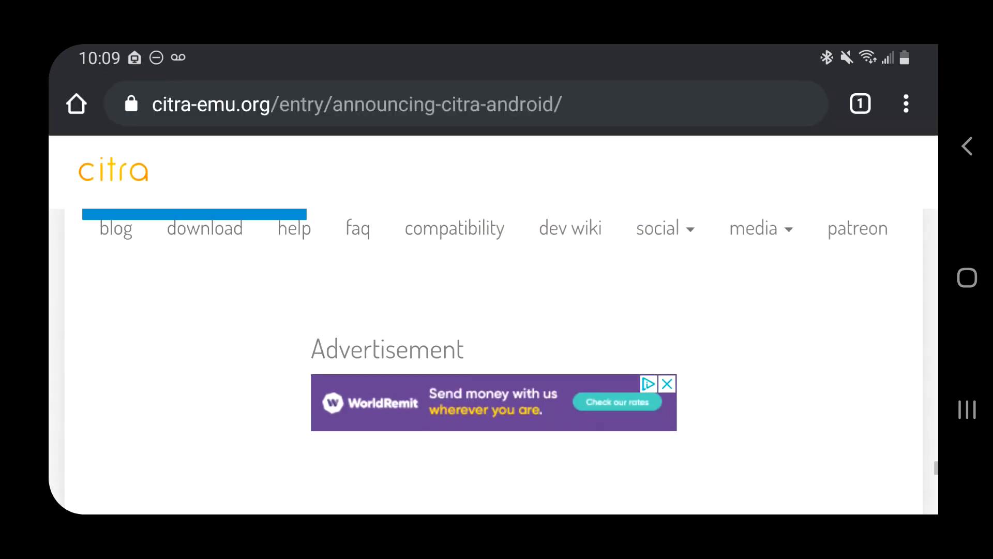
scroll(down, 3)
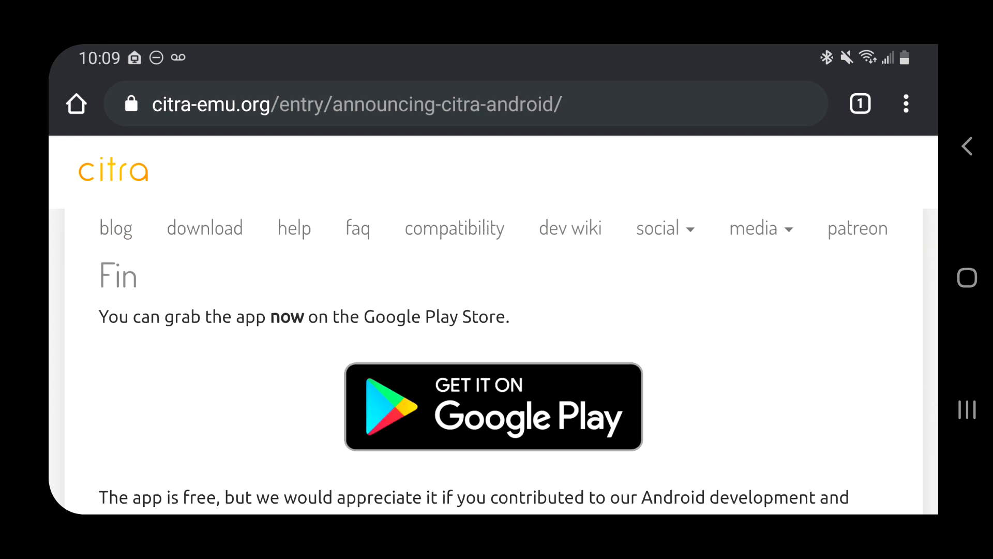
click(493, 407)
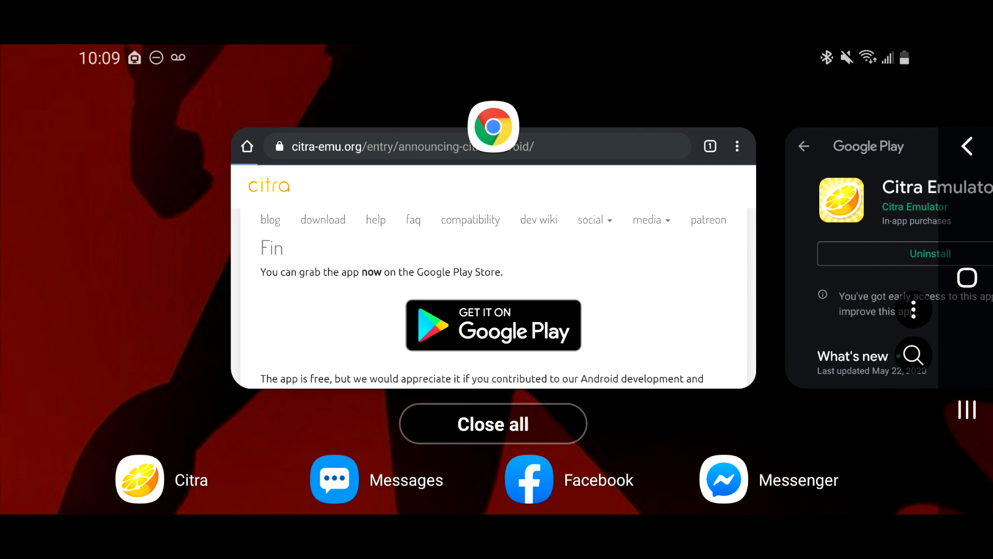
Switch to Citra's game library from recent apps and view the Premium upgrade page.
click(492, 423)
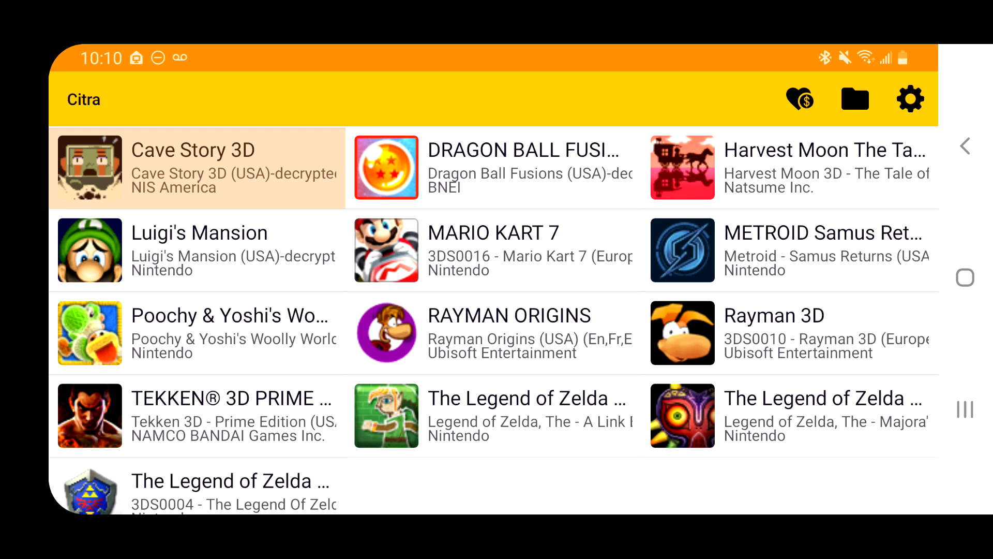
click(494, 168)
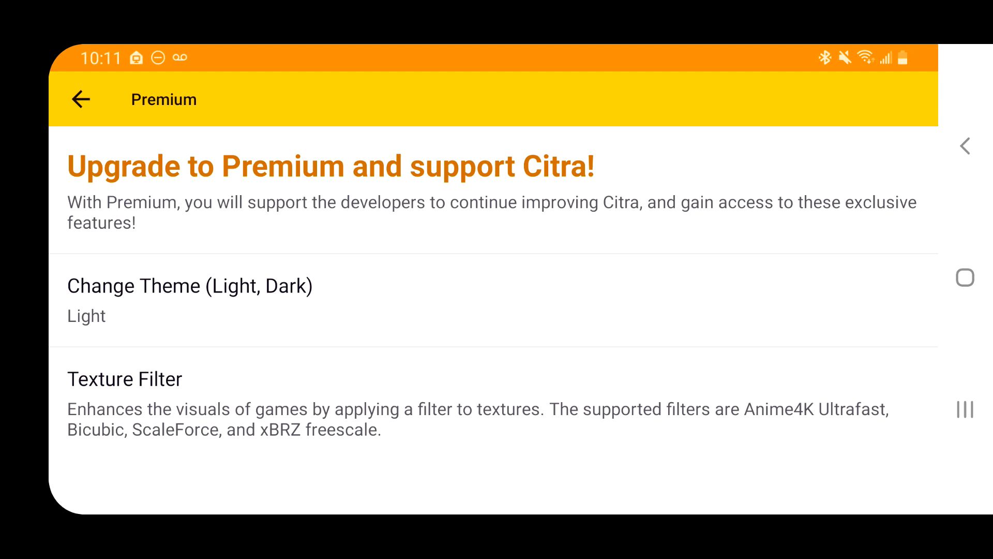
Go back from Premium to the library listing Cave Story 3D and Dragon Ball Fusions.
click(81, 99)
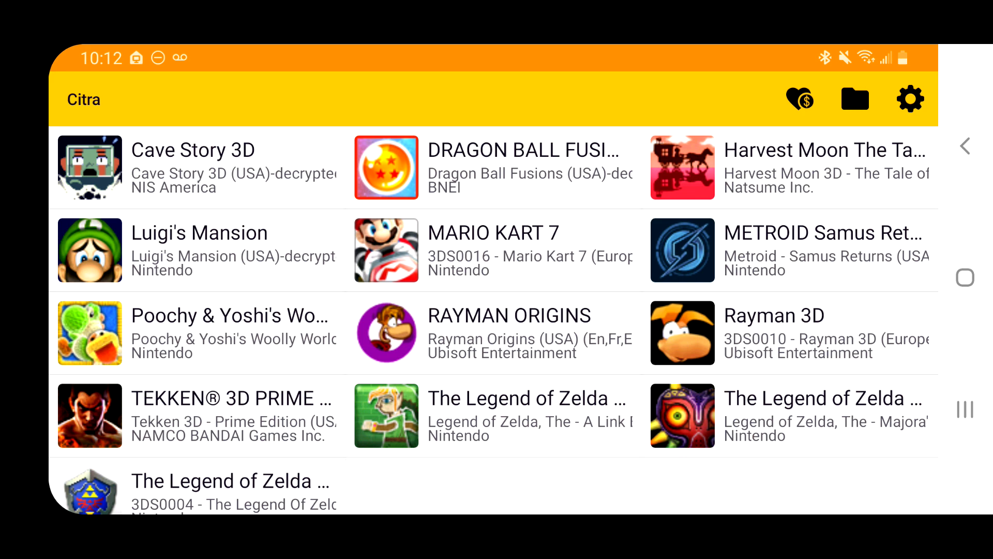
click(909, 98)
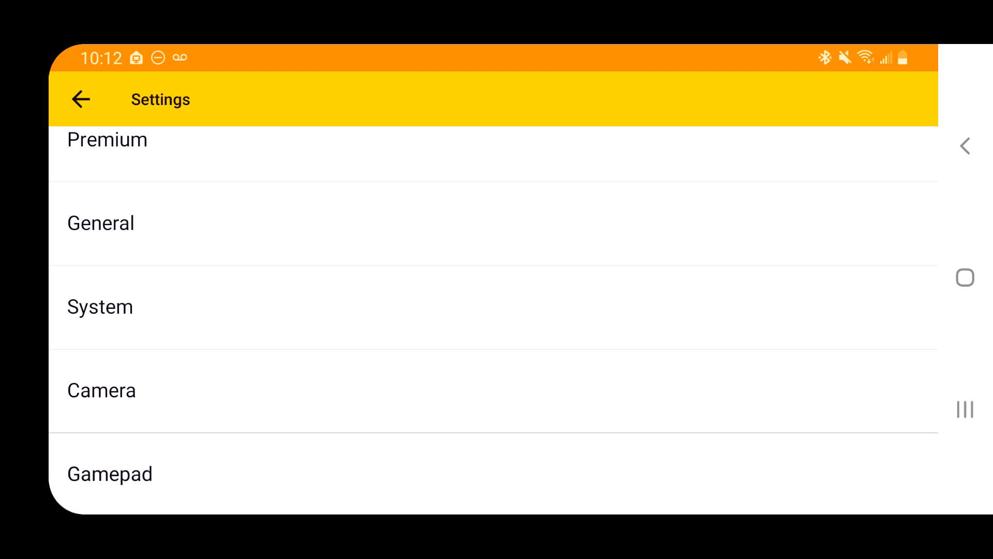
click(110, 473)
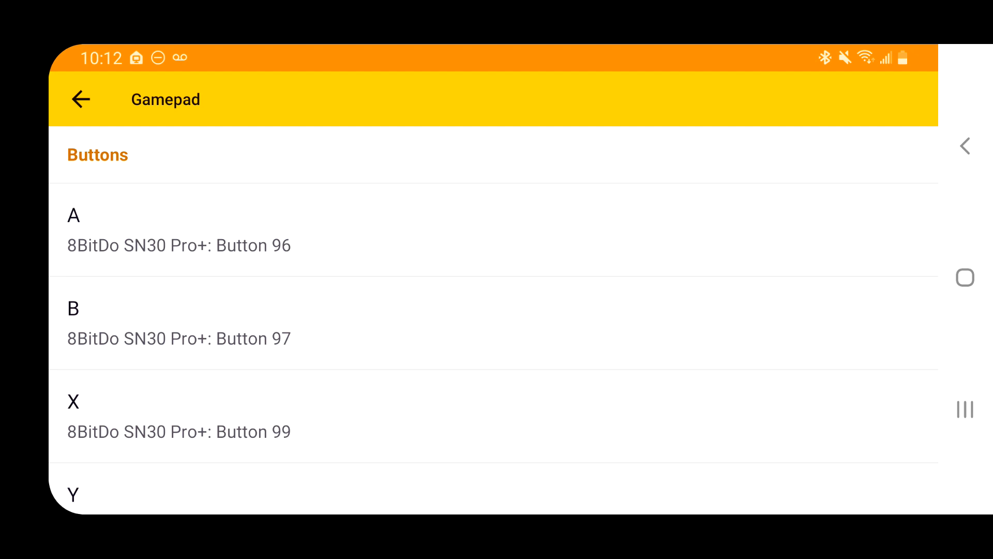
click(81, 99)
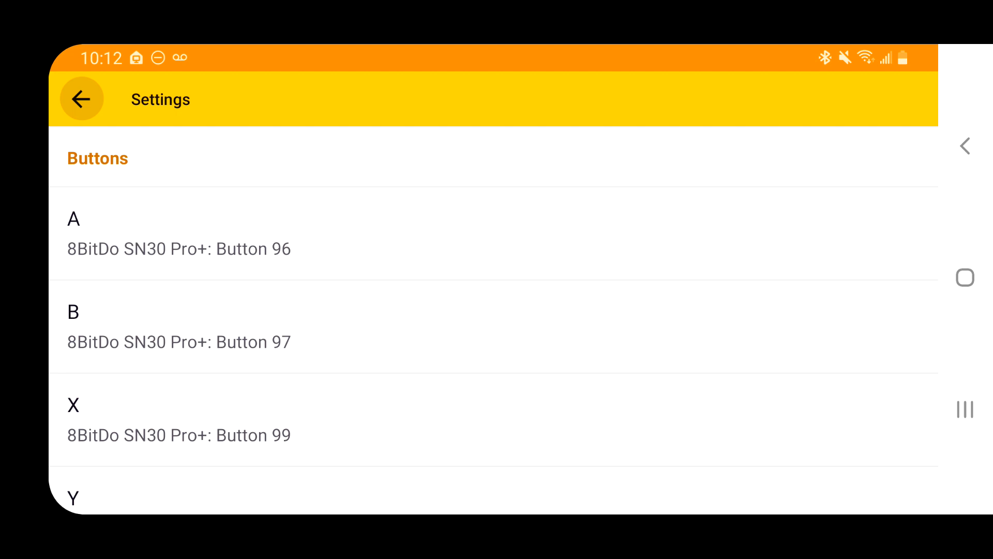
click(80, 99)
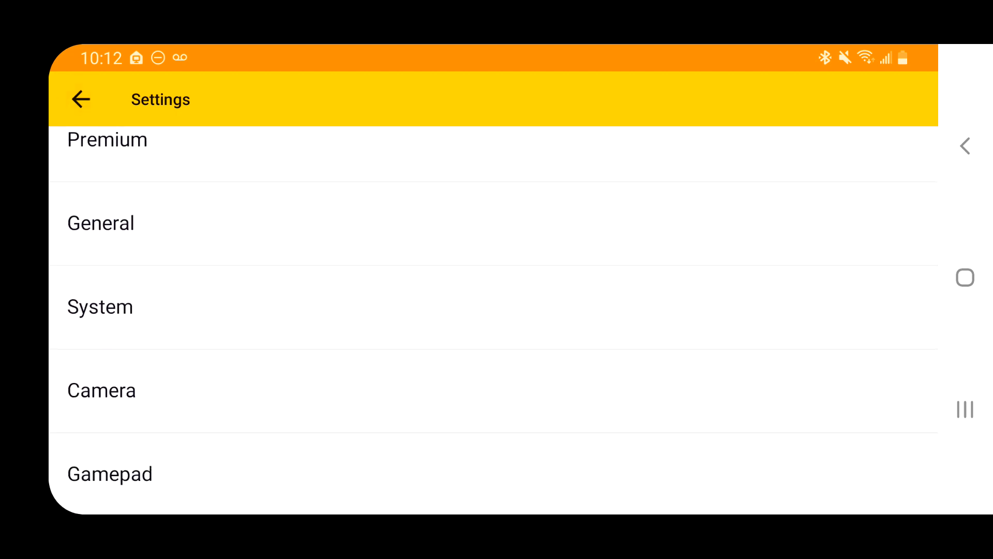
click(81, 100)
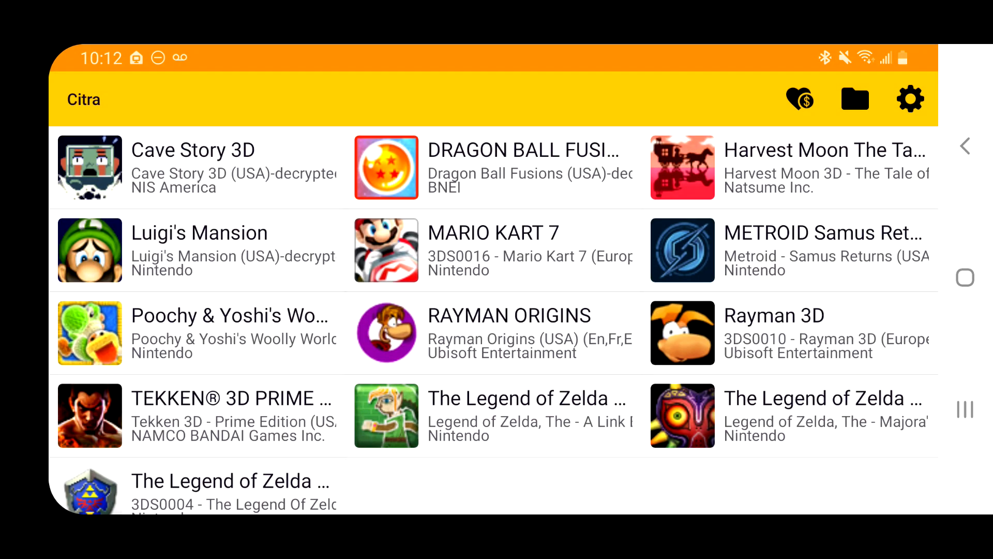